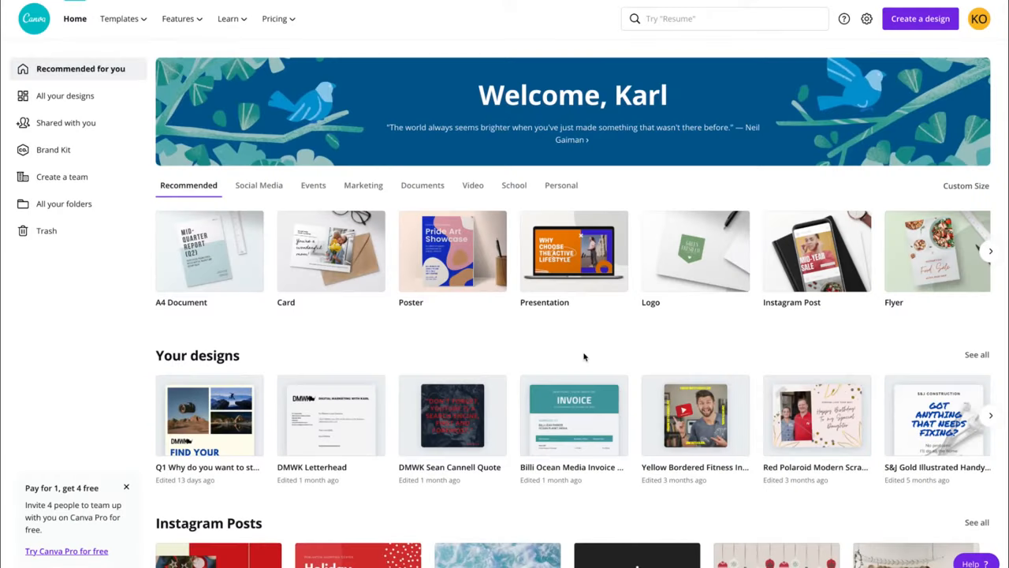
mouse_move(704, 66)
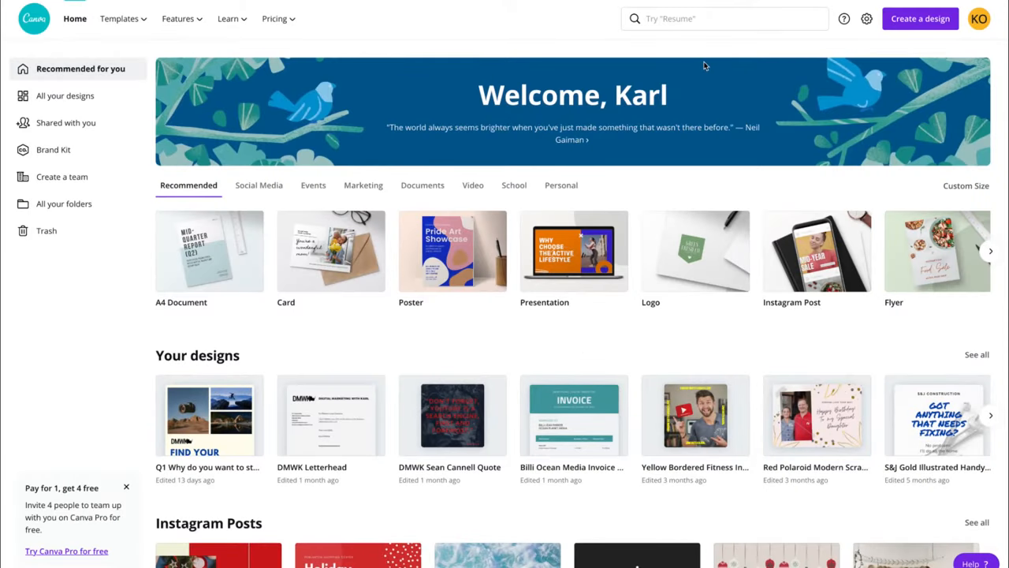
Search for 'instagram' and choose the Instagram Post design type.
left_click(723, 18)
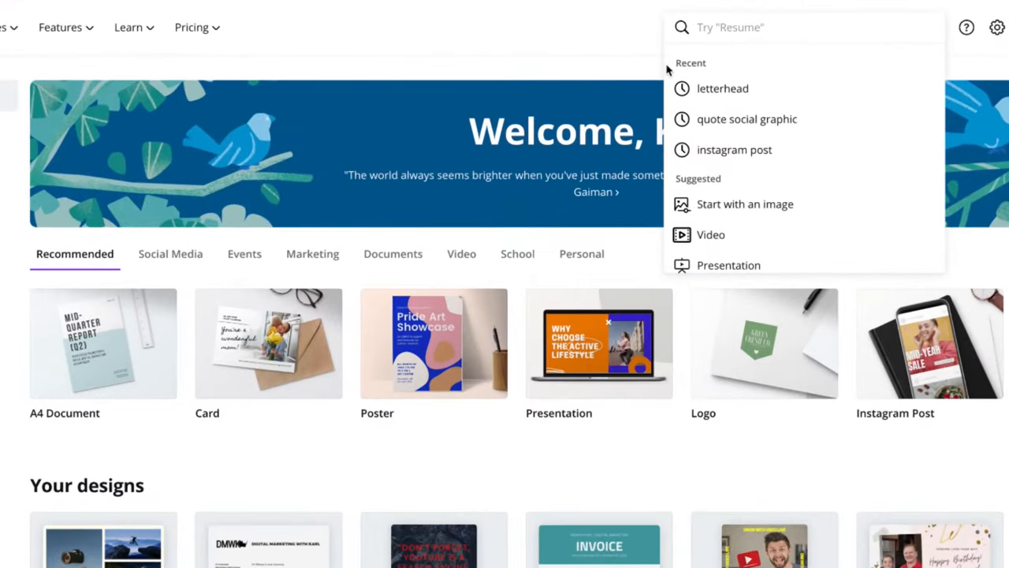
type("instagr")
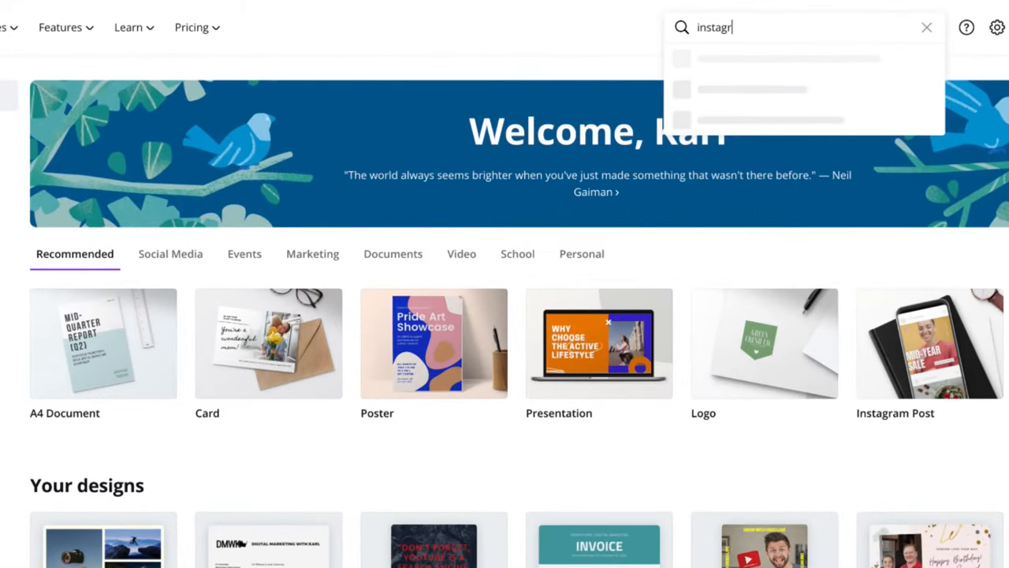
type("am")
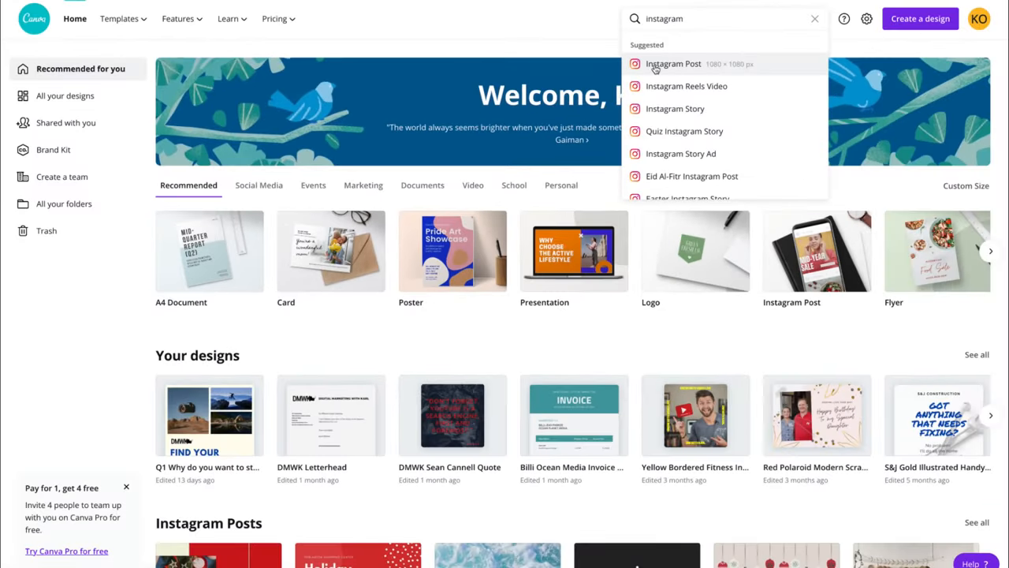
left_click(673, 64)
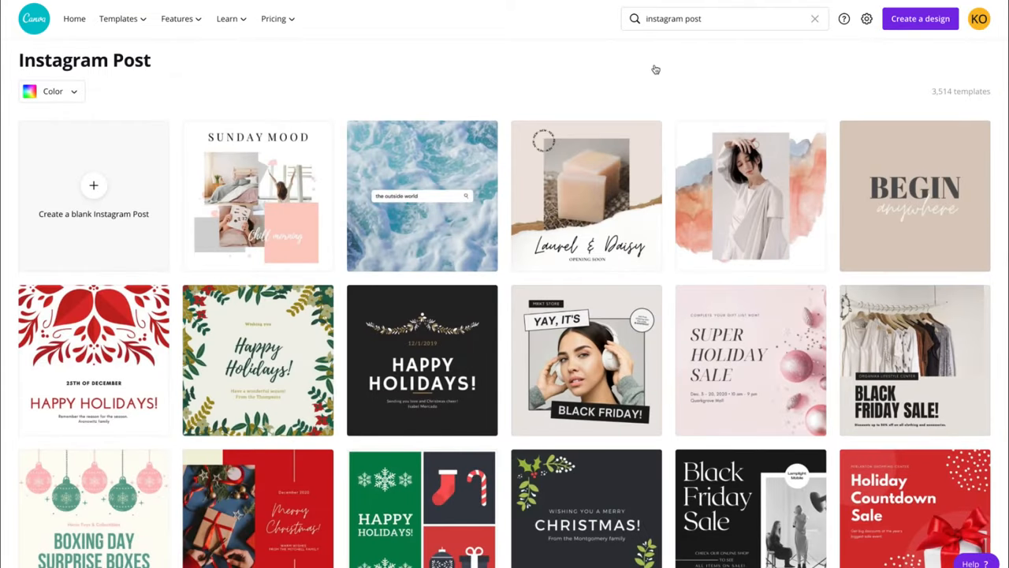
mouse_move(447, 88)
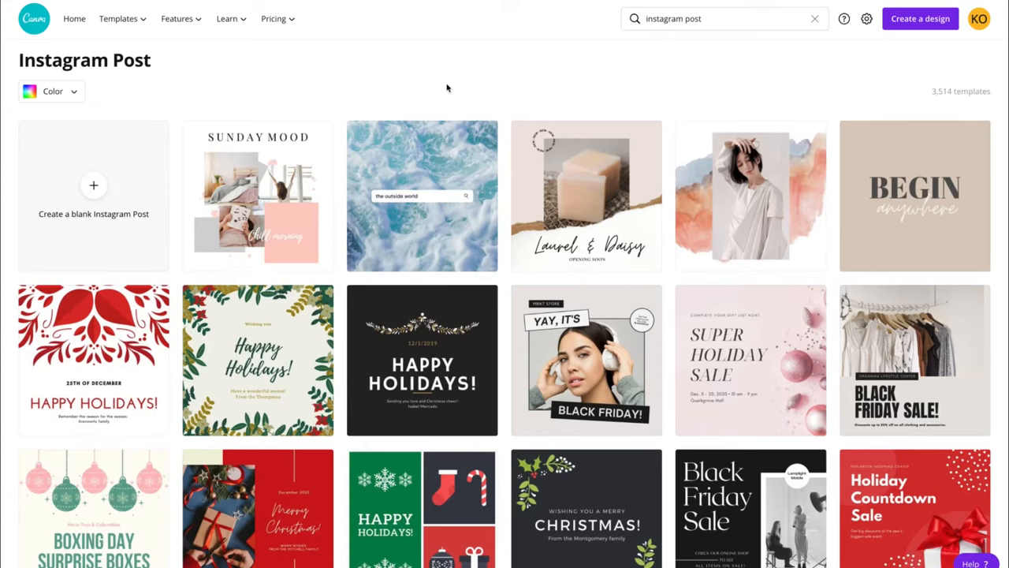
Scroll the Instagram Post templates toward the Messages notification template.
scroll("down", 3)
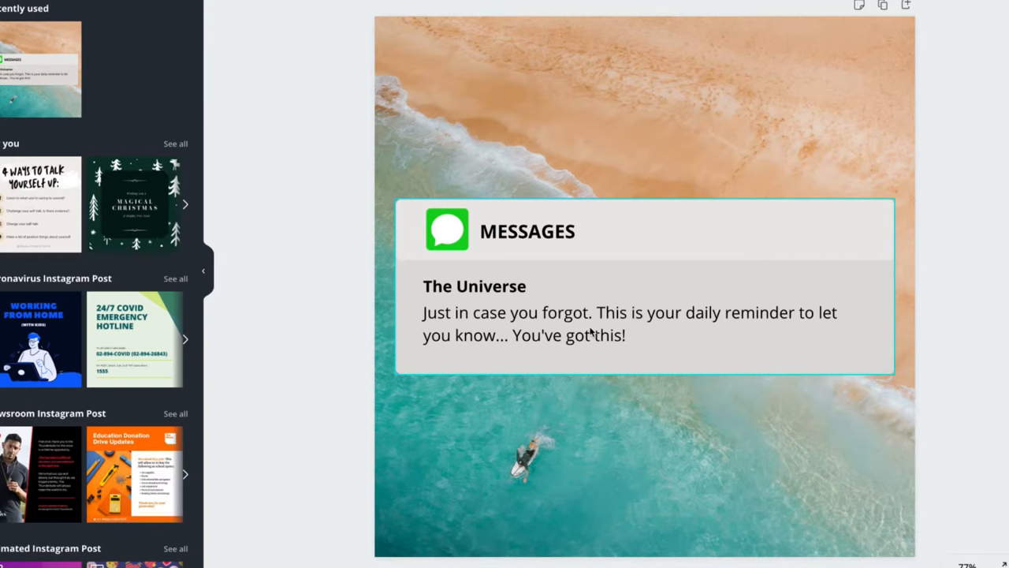
mouse_move(542, 320)
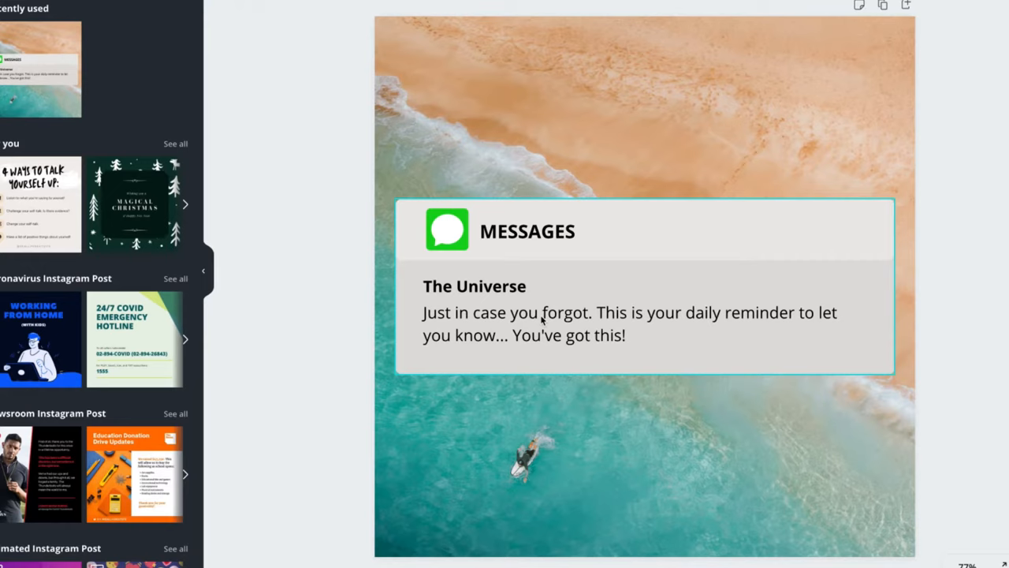
mouse_move(543, 276)
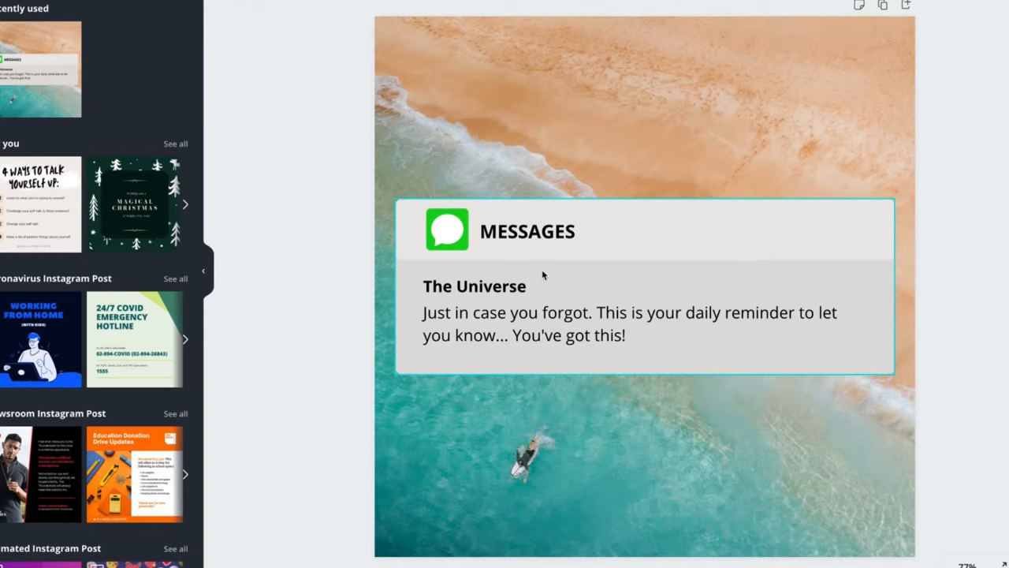
mouse_move(486, 331)
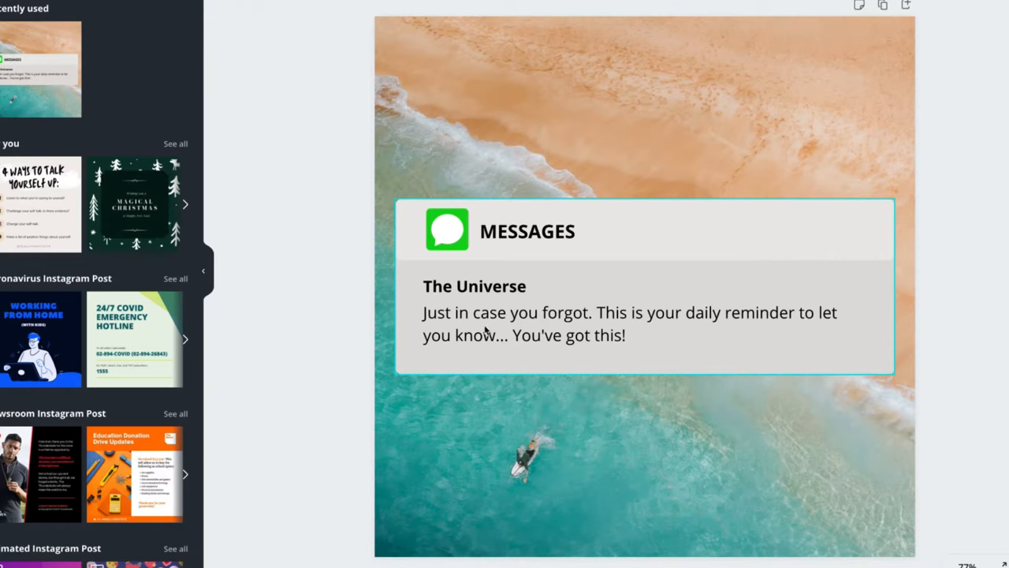
Replace the message with the Tubebuddy YouTube-ranking promotion and rename the sender 'DMwithKarl'.
left_click(631, 324)
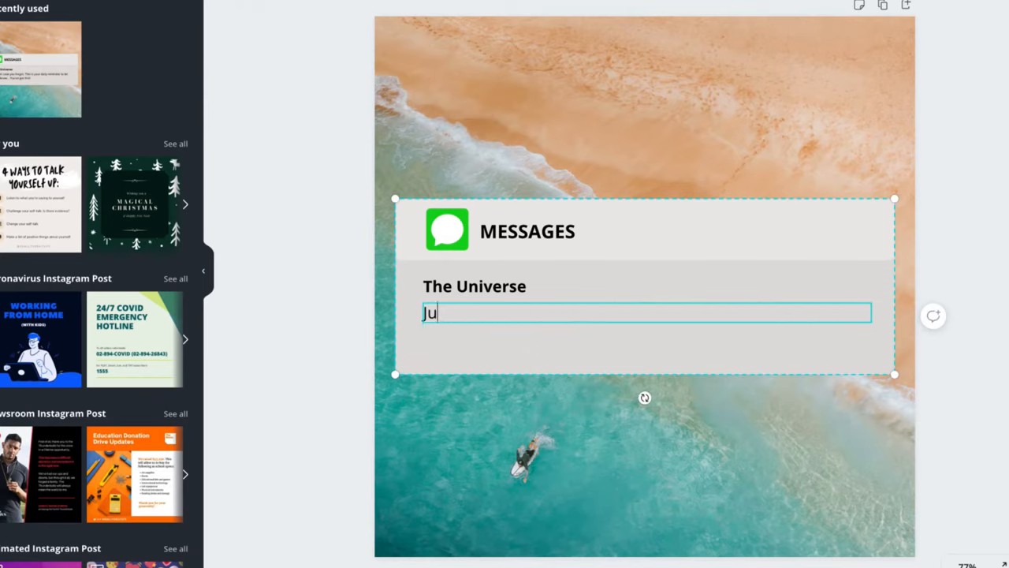
type("Grow on YouTube by ranking your videos")
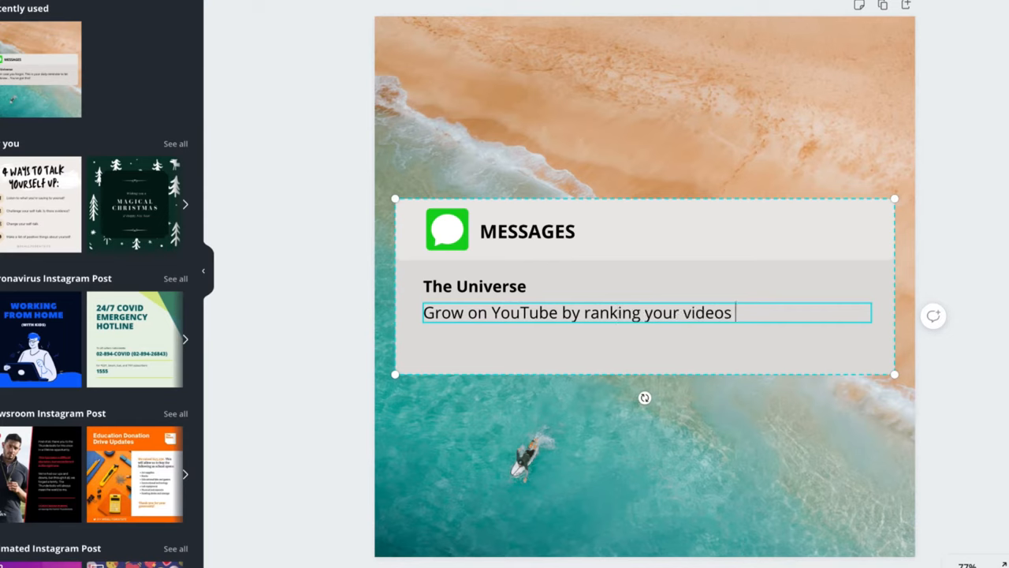
type("in YouTube Search using the amazing Keyword research Tool")
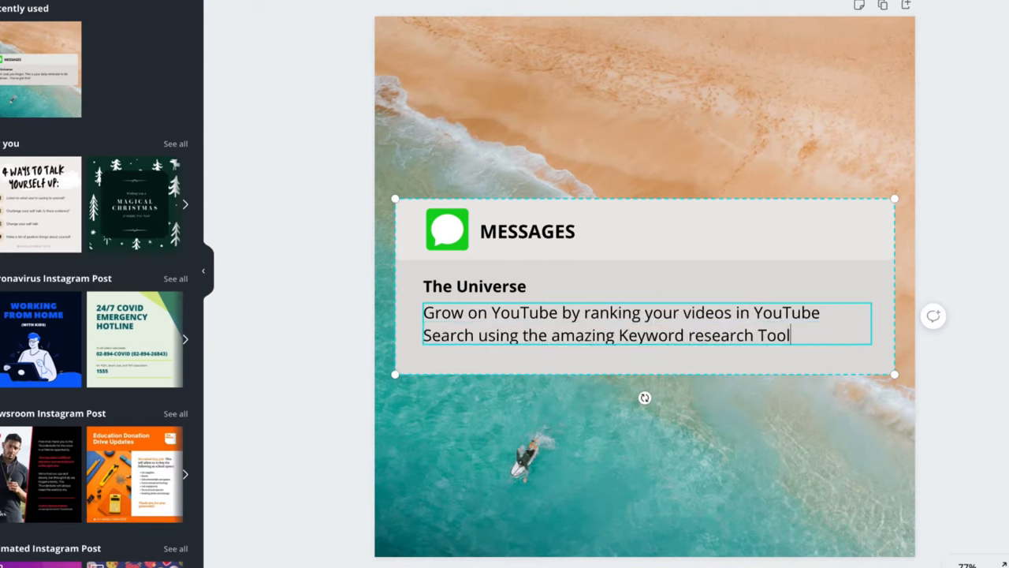
type("Tubebuddy, Find out more but clicking the link in our")
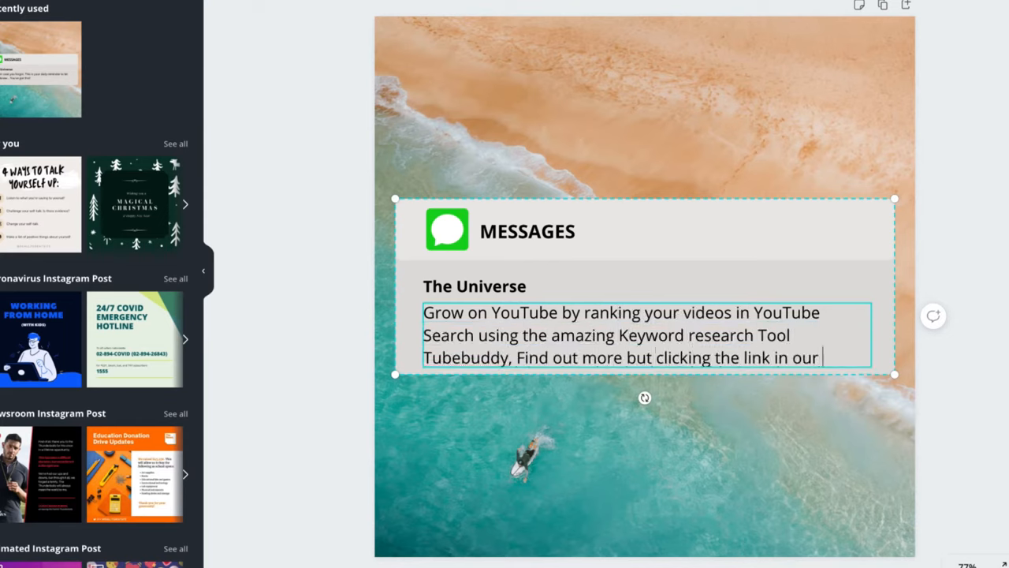
type("DMwithKarl")
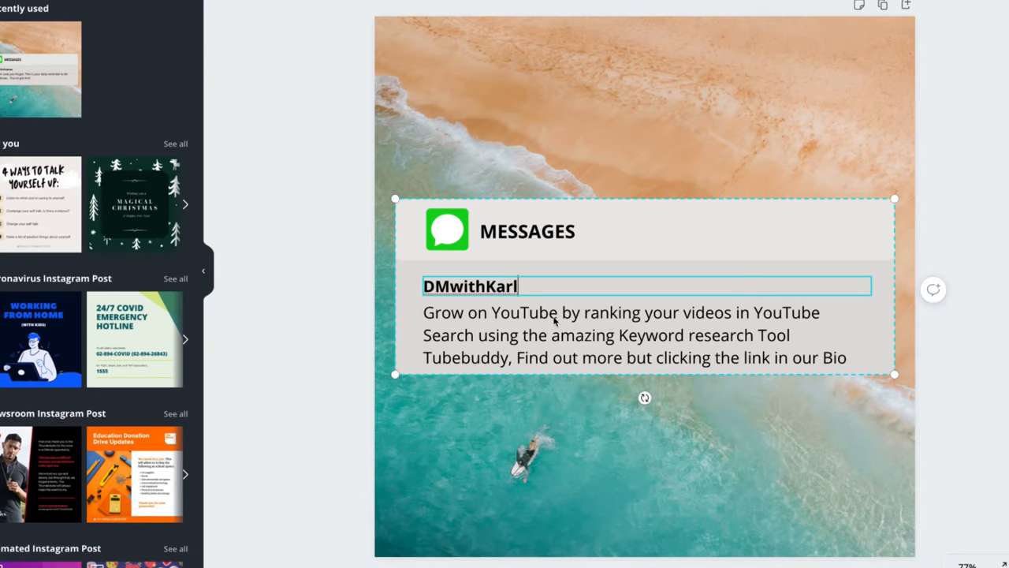
mouse_move(563, 169)
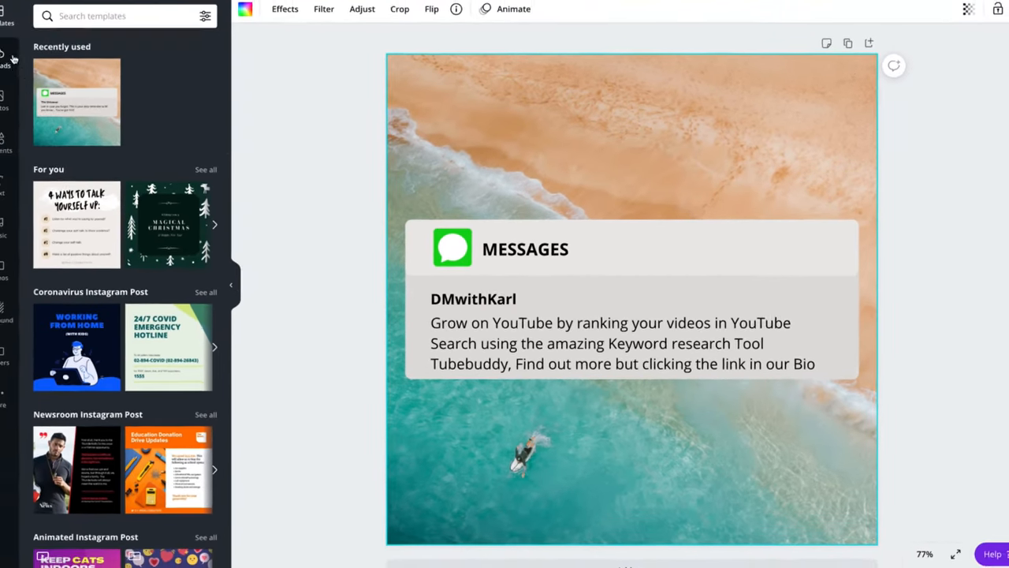
Open the Photos panel to browse stock photos for the background.
left_click(16, 112)
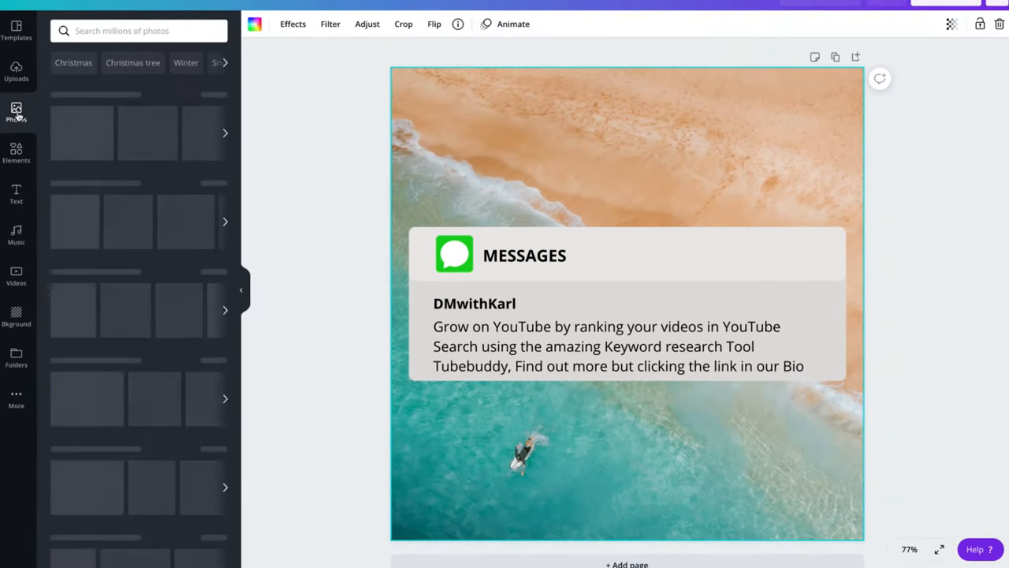
left_click(16, 112)
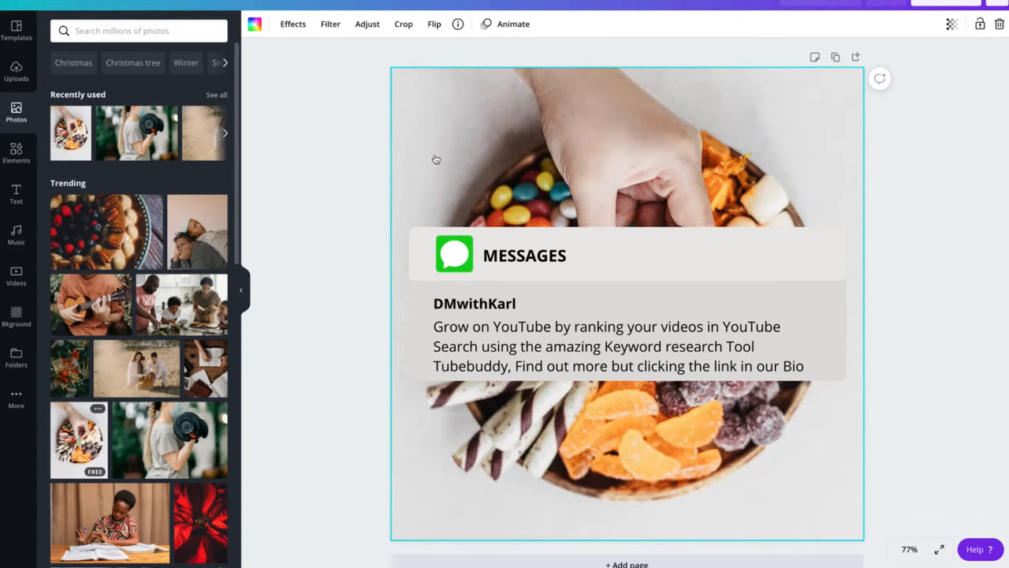
mouse_move(441, 153)
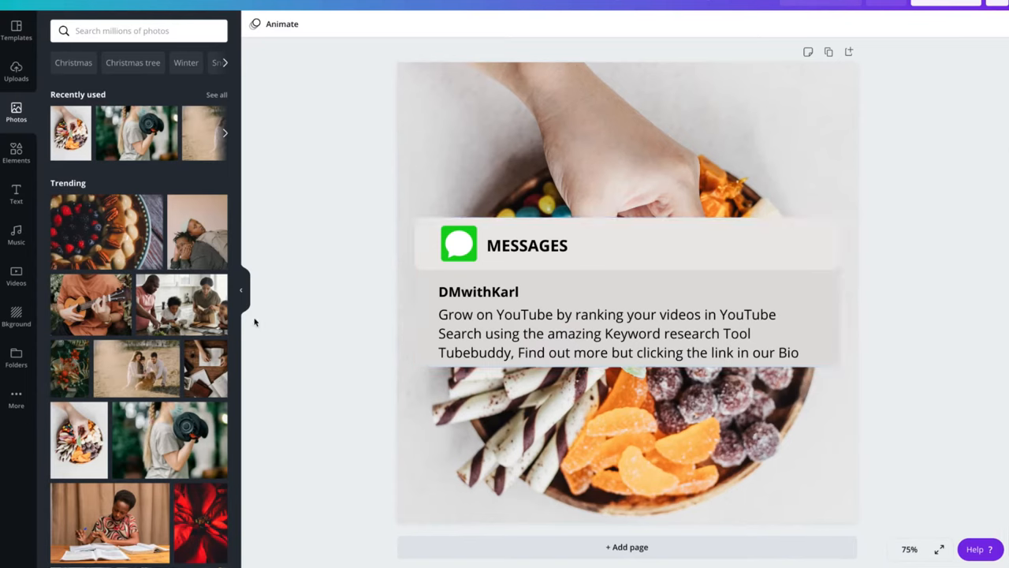
mouse_move(306, 198)
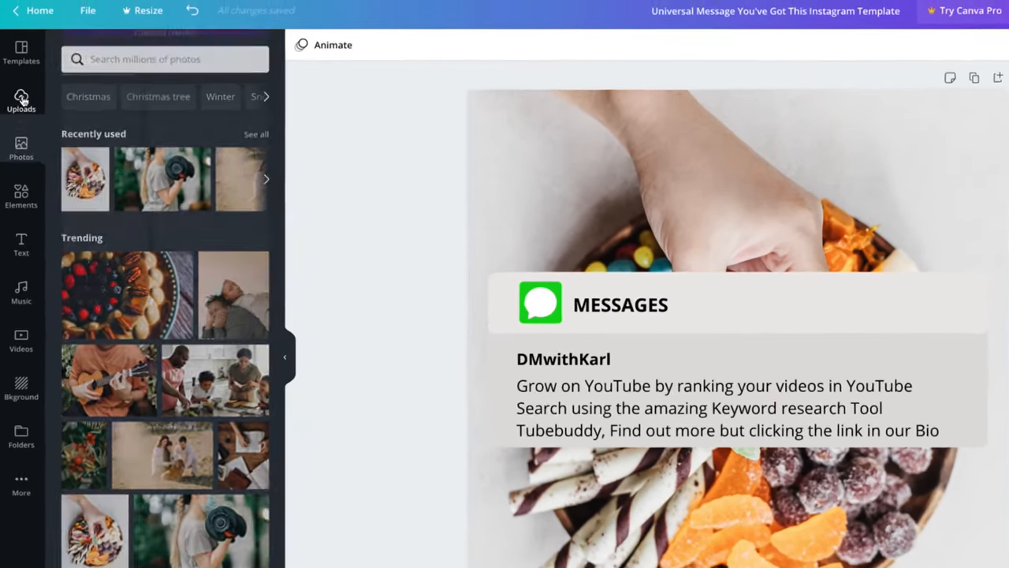
Drop the uploaded diver-and-sharks photo onto the background, enlarge it within the frame, and confirm.
left_click(21, 99)
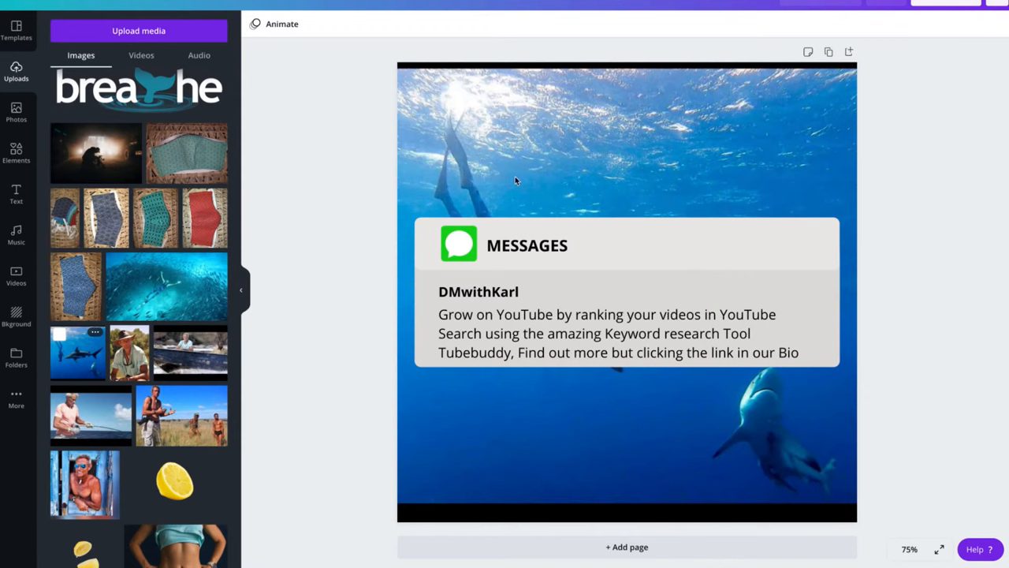
double_click(627, 157)
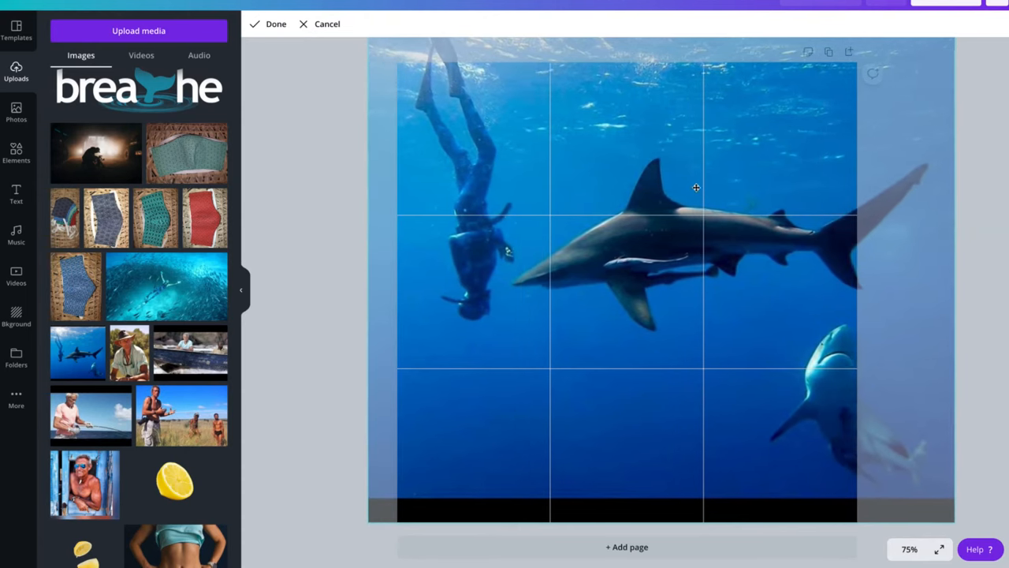
left_click_drag(696, 188, 838, 330)
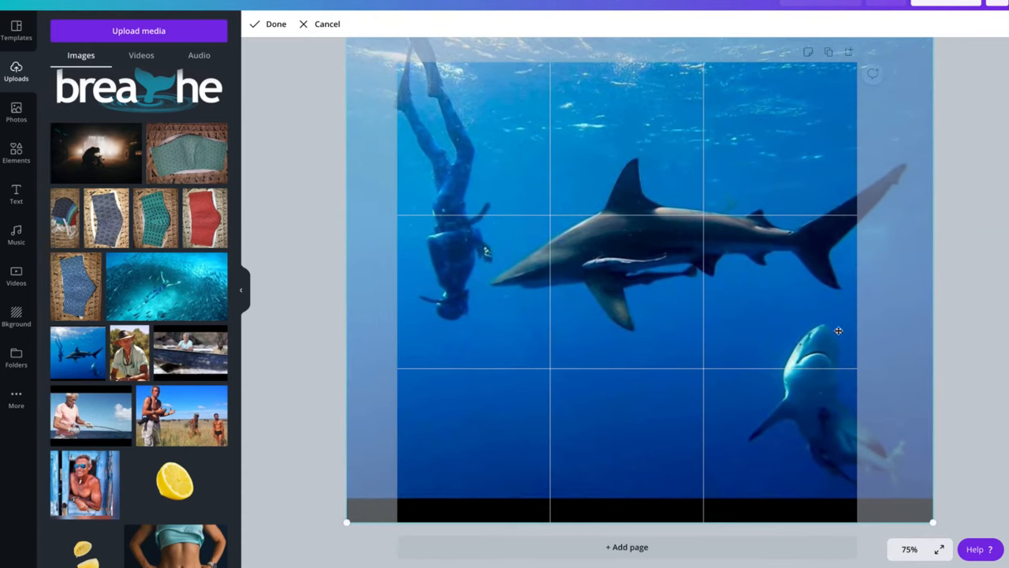
left_click(275, 23)
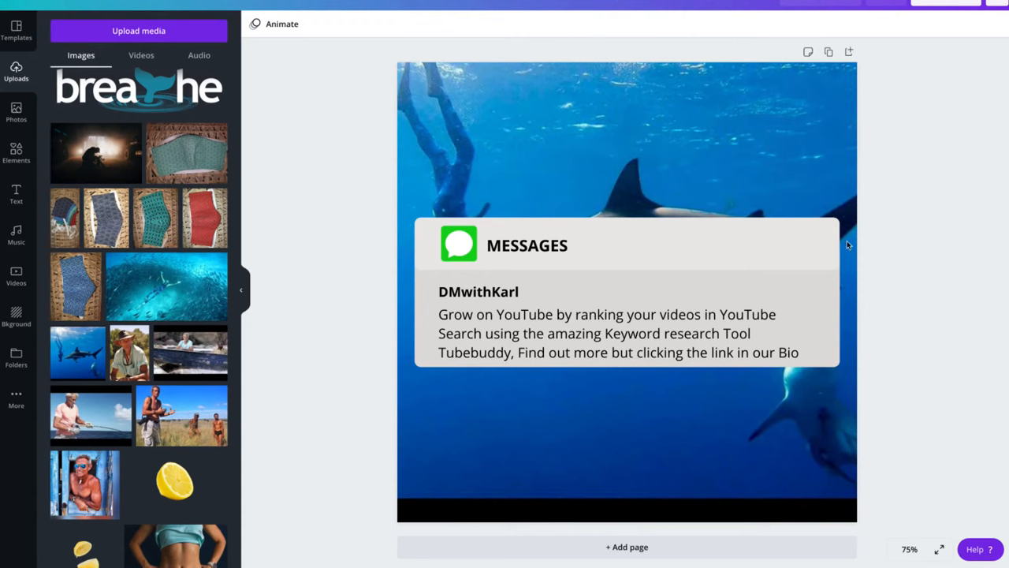
mouse_move(326, 341)
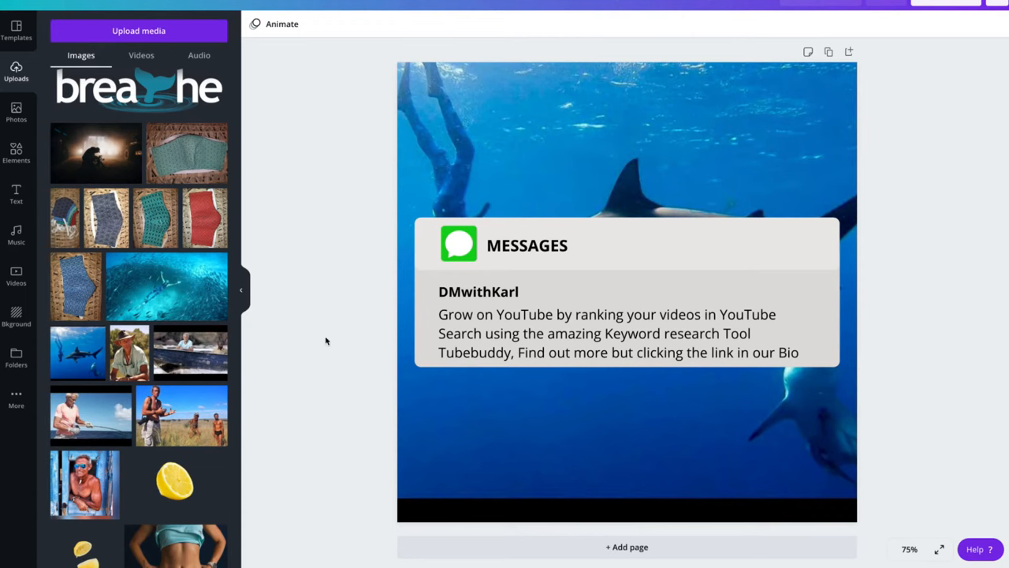
scroll("down", 3)
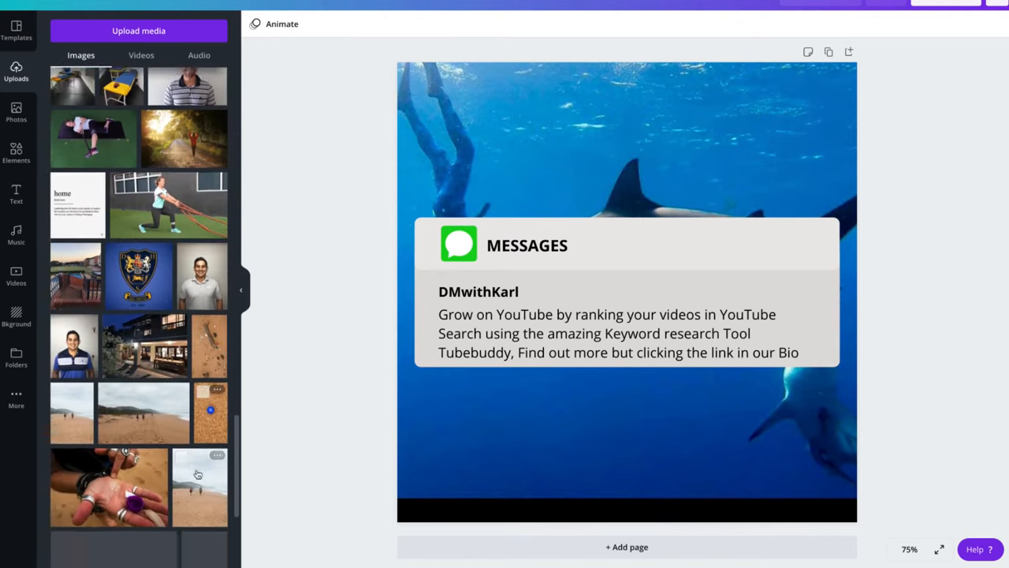
scroll("down", 3)
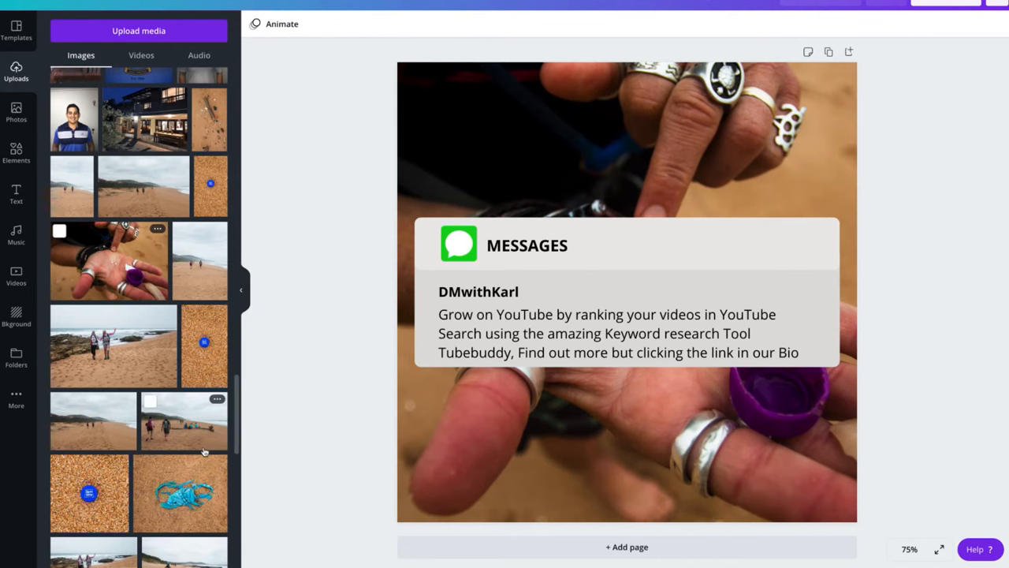
scroll("down", 3)
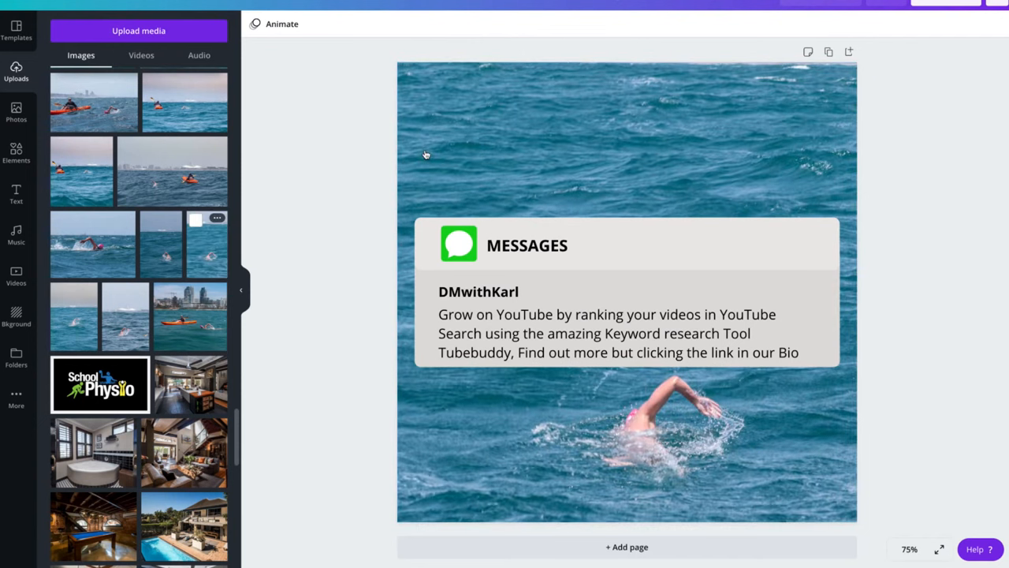
mouse_move(754, 158)
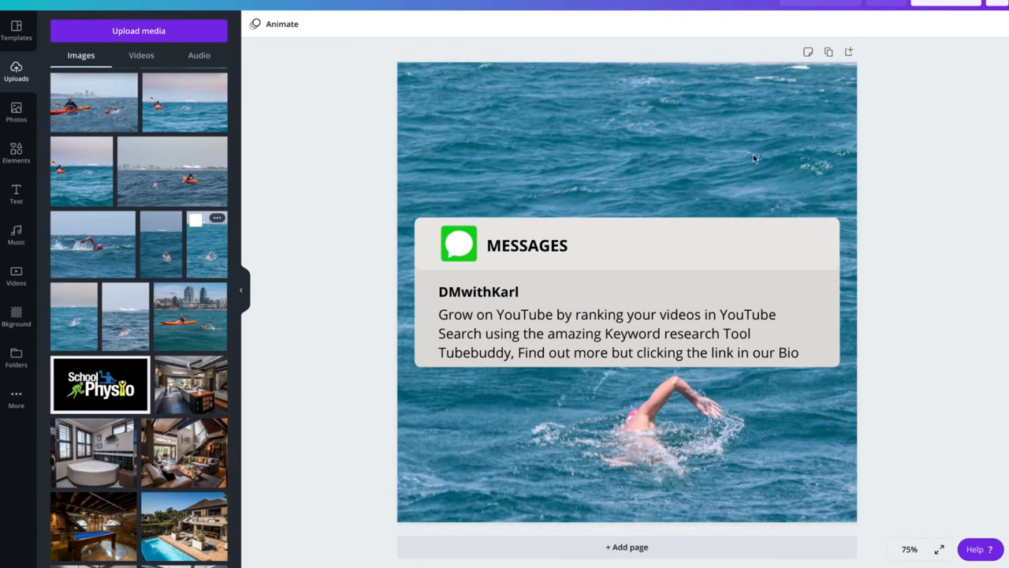
mouse_move(755, 157)
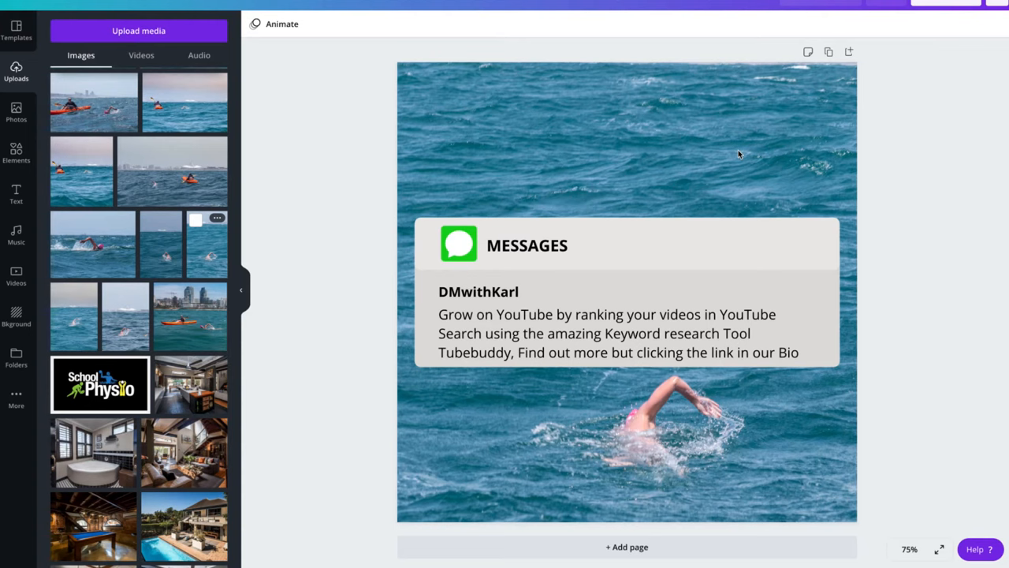
mouse_move(555, 431)
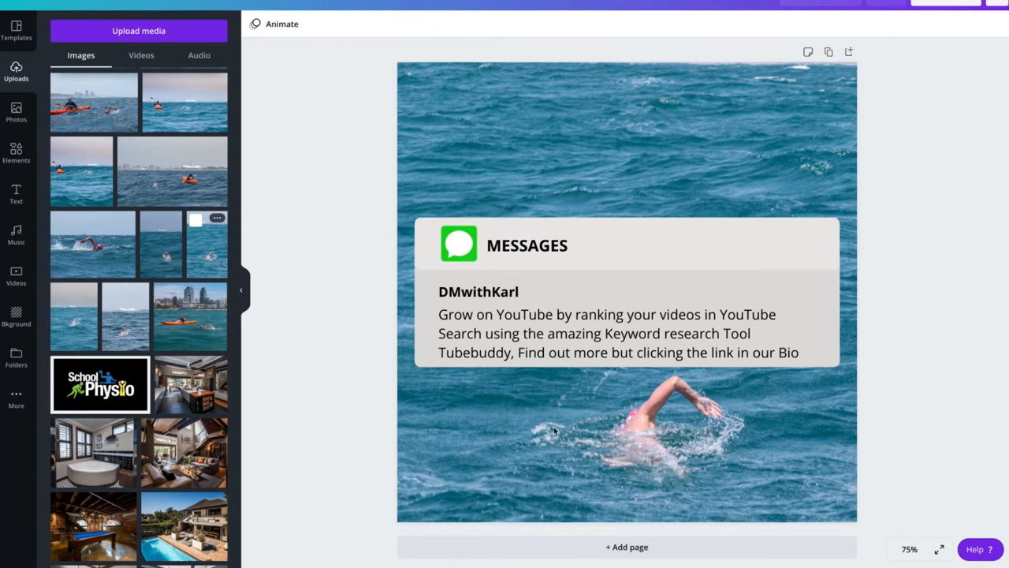
mouse_move(904, 23)
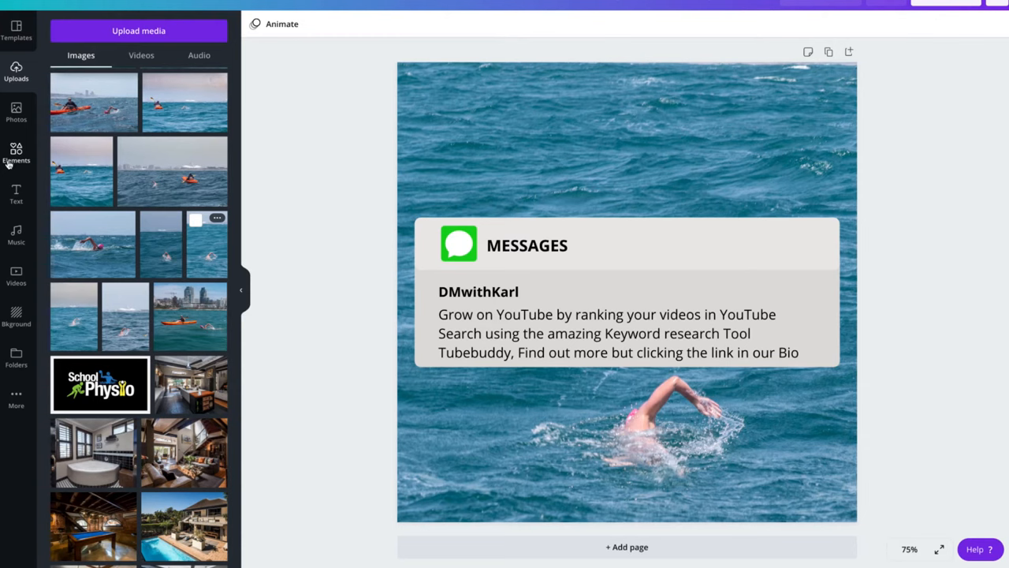
Try a rocket sticker from Elements near the top of the design, then scroll the panel.
left_click(15, 154)
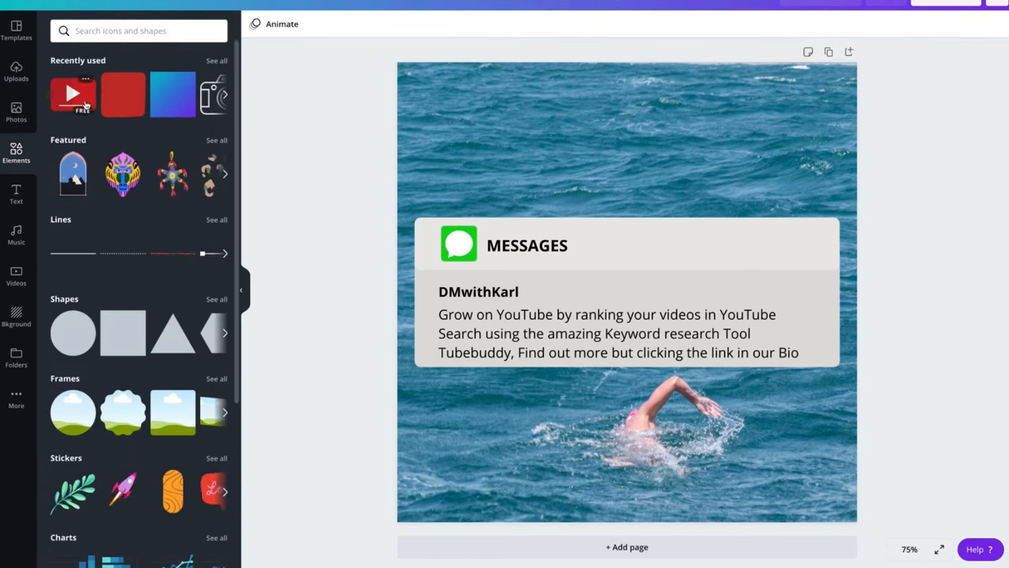
mouse_move(123, 493)
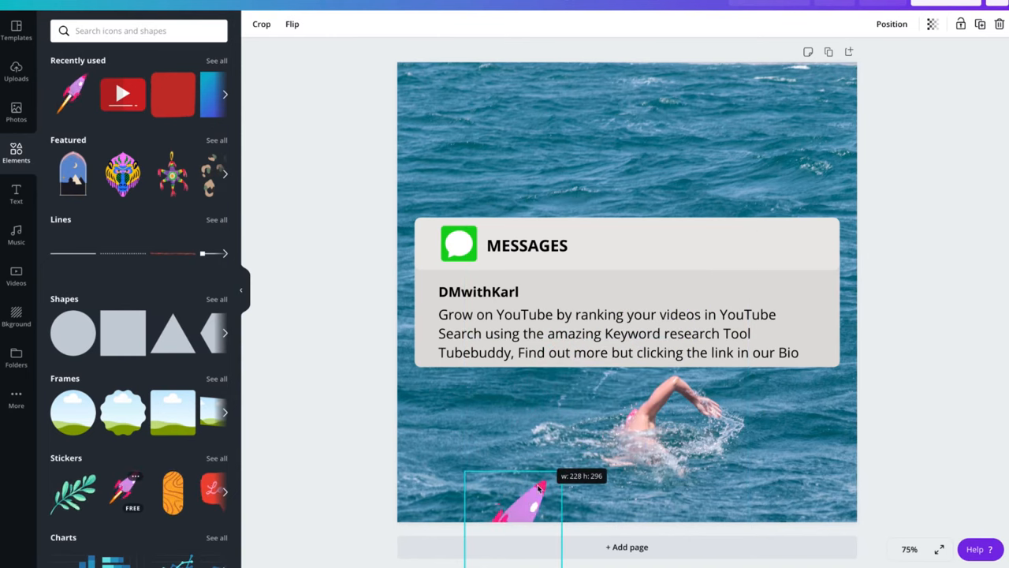
left_click_drag(513, 513, 461, 142)
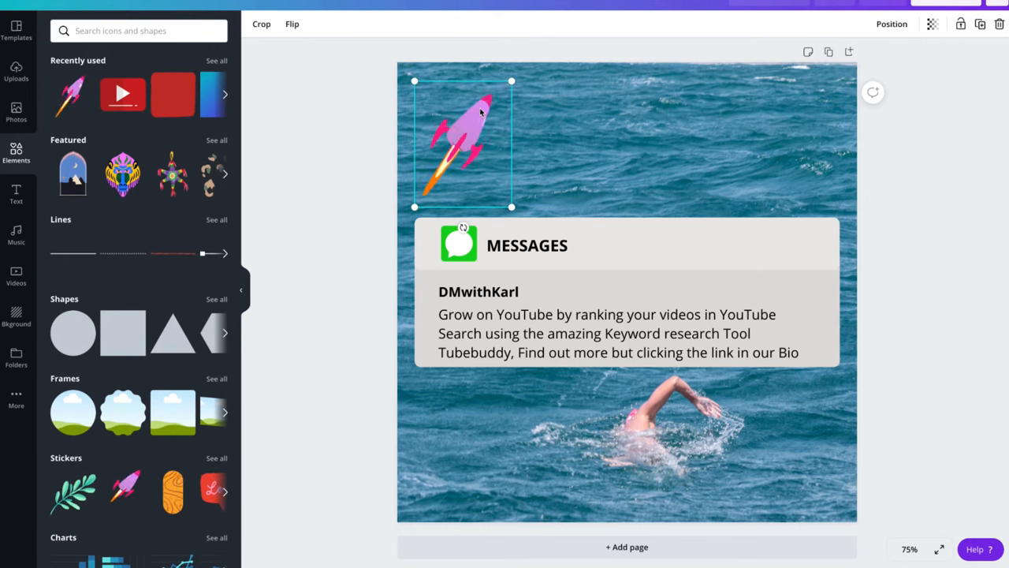
scroll("down", 3)
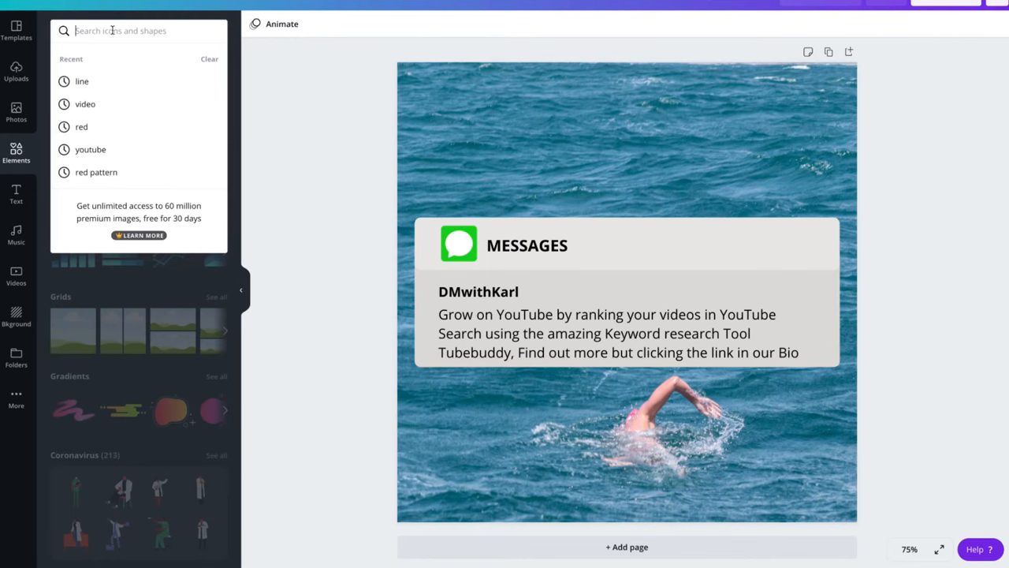
Search elements for 'swim', try a swimmer graphic, then show the text options.
type("swim")
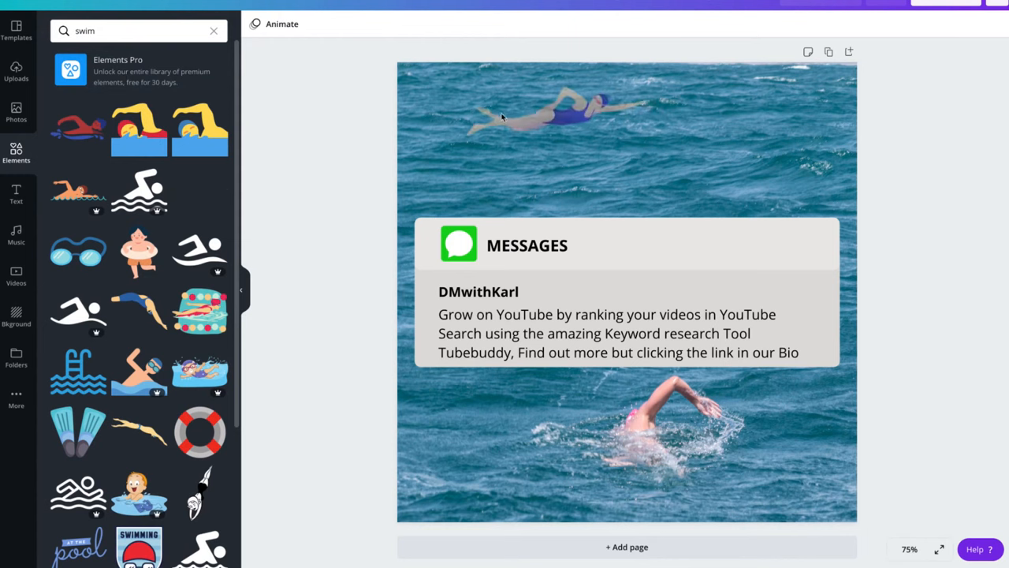
left_click(560, 118)
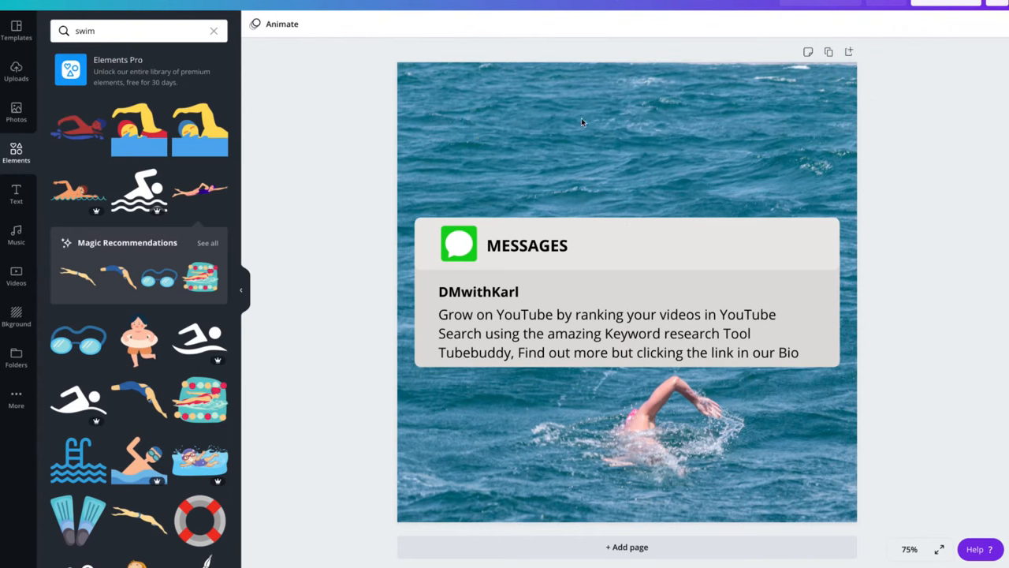
left_click(16, 194)
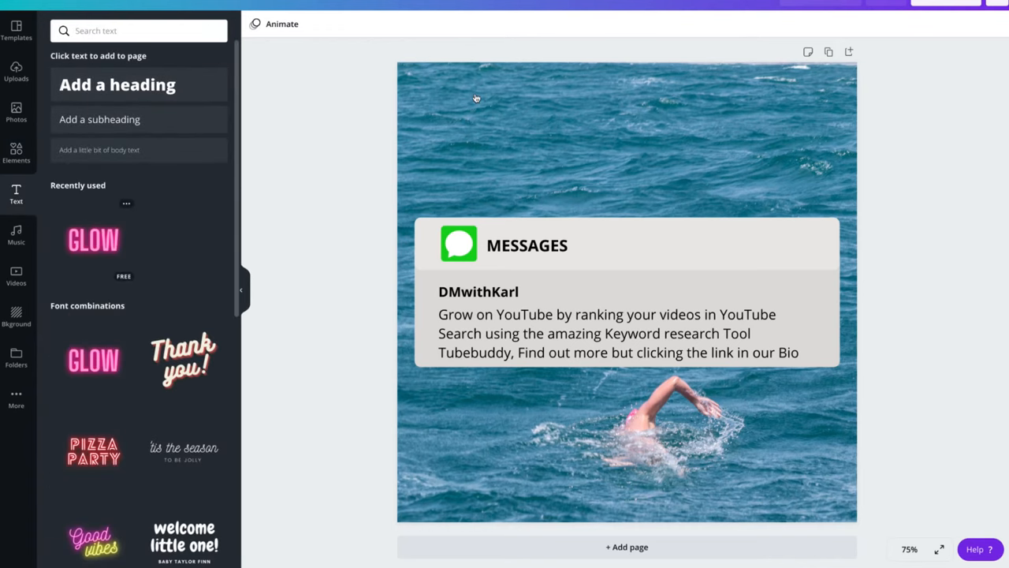
left_click(93, 240)
type("SWIMMING")
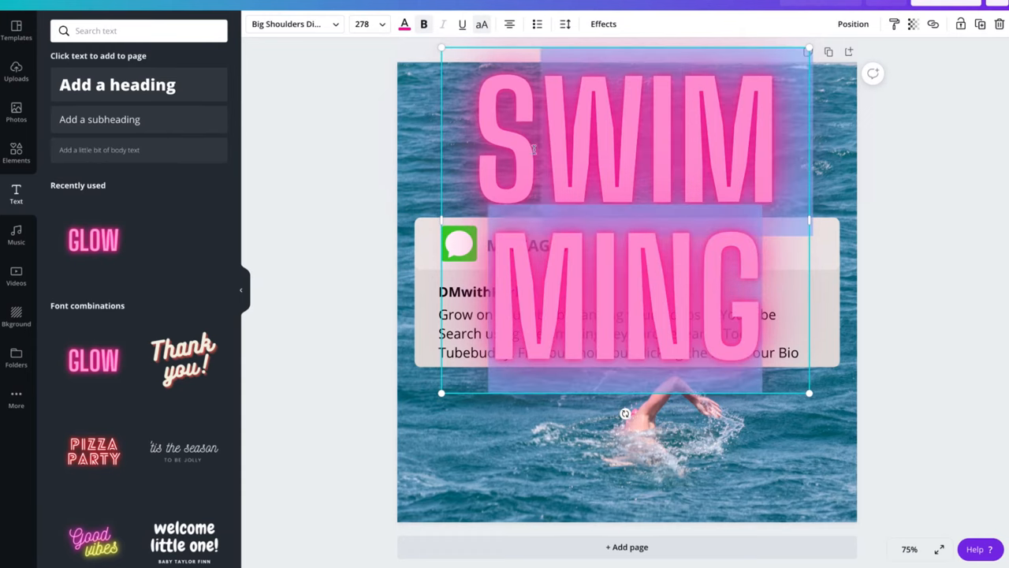
left_click(382, 23)
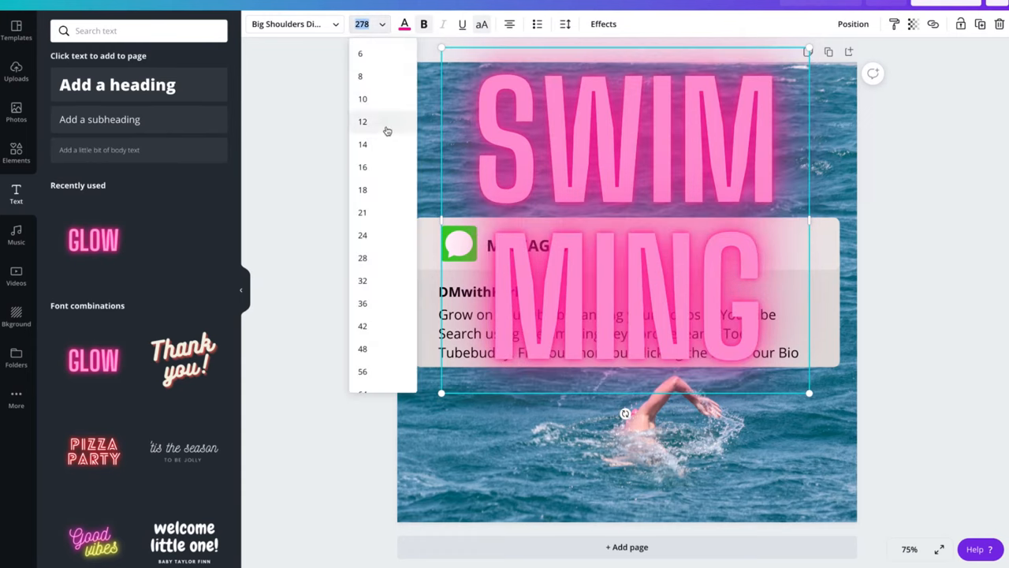
left_click(362, 121)
type("36")
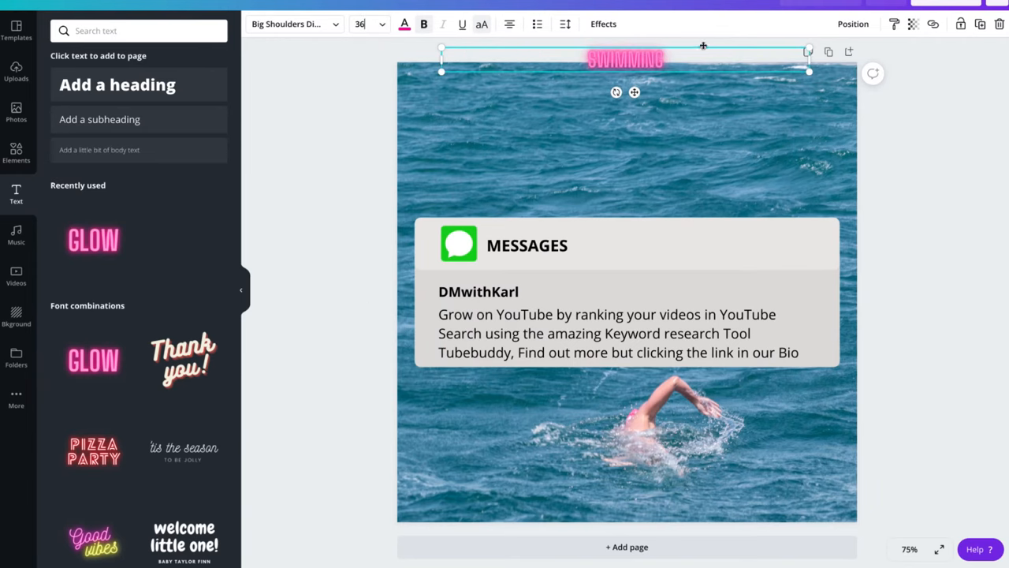
left_click_drag(624, 58, 622, 108)
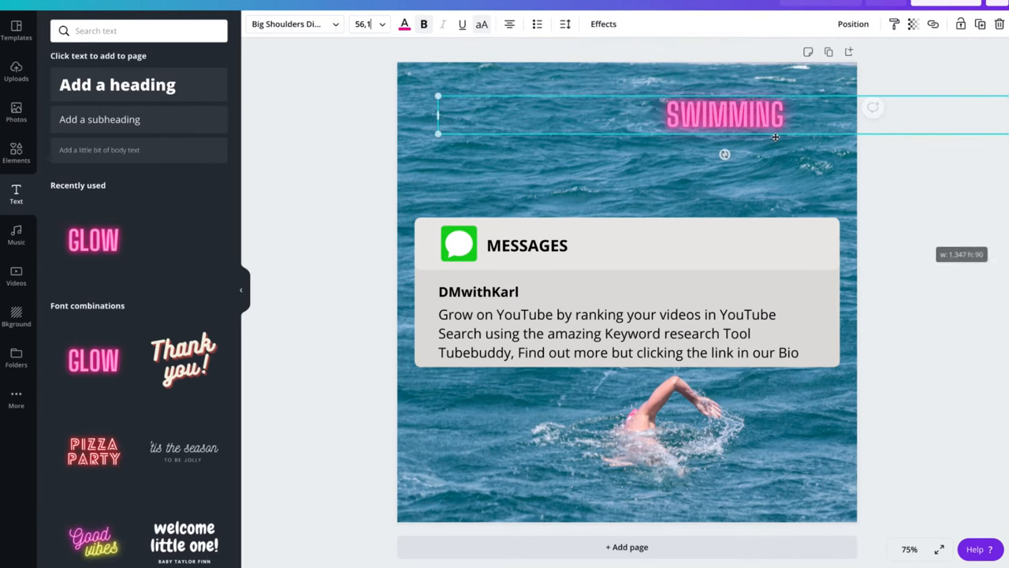
left_click_drag(724, 114, 621, 99)
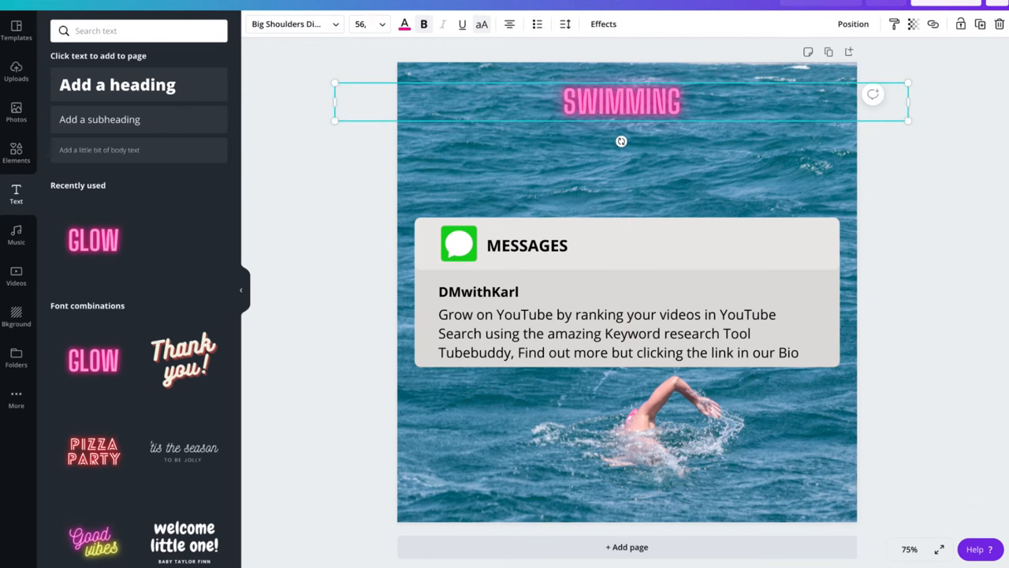
mouse_move(729, 84)
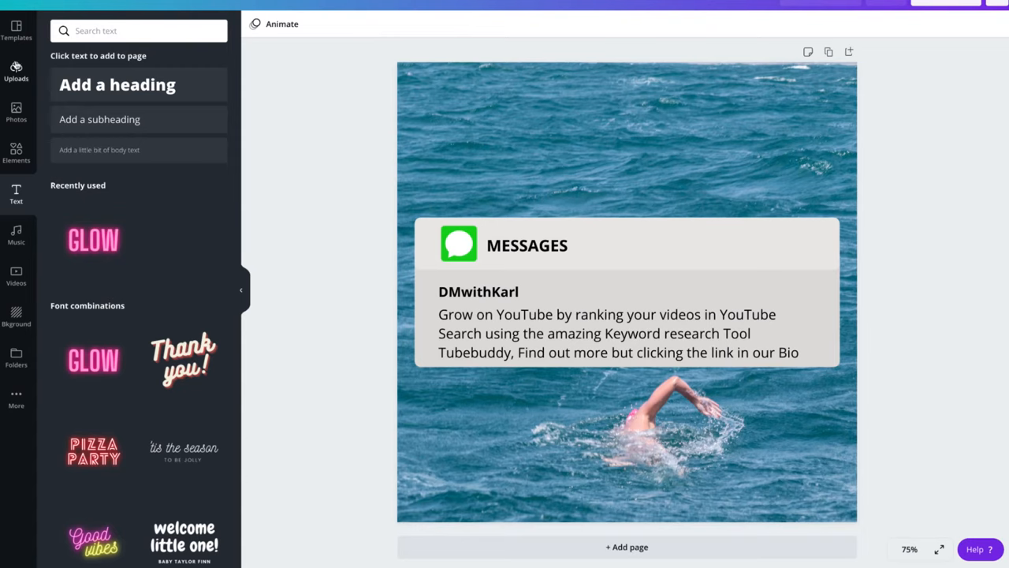
mouse_move(956, 131)
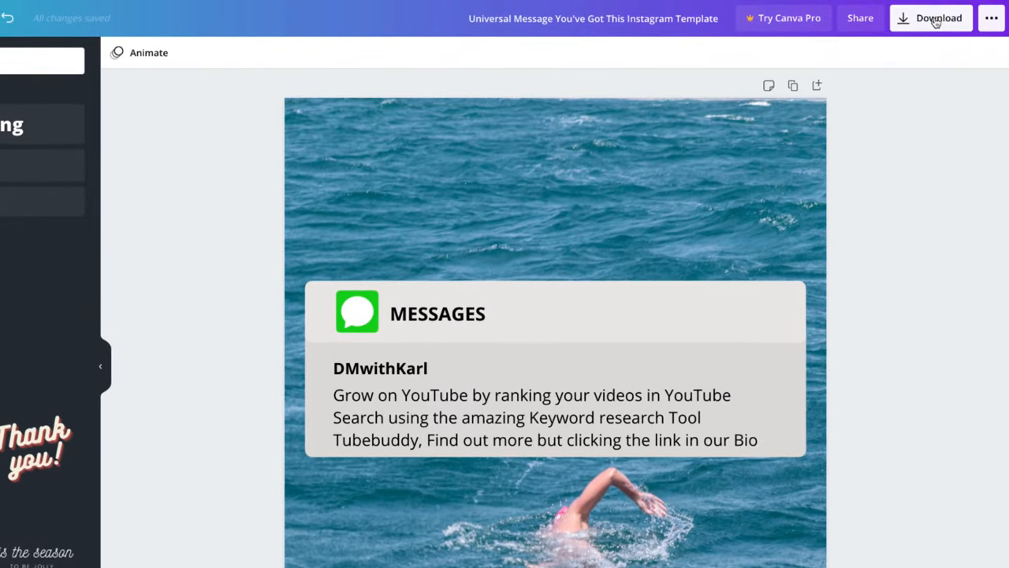
Download the design with PNG kept as the file type.
left_click(932, 17)
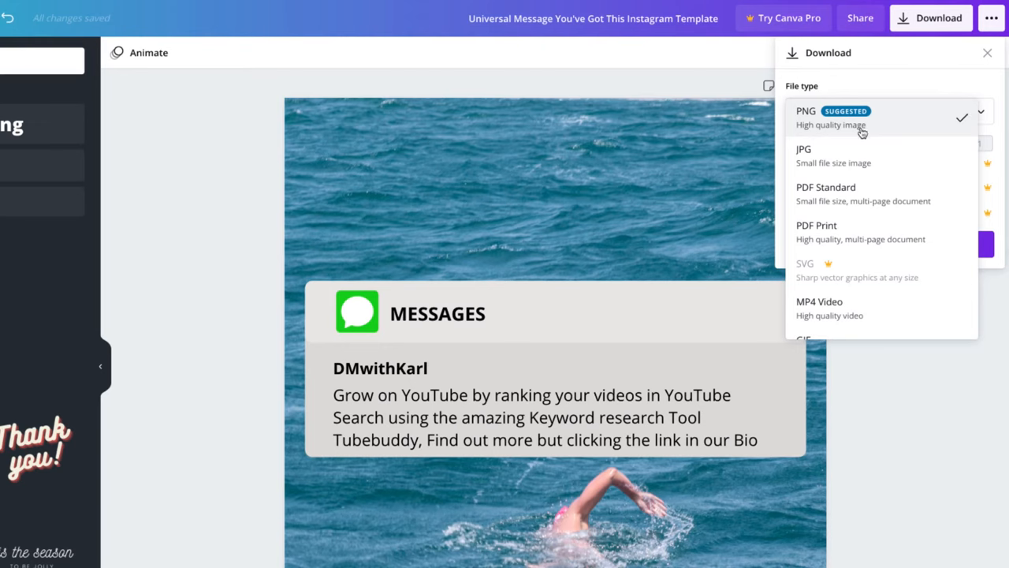
mouse_move(863, 164)
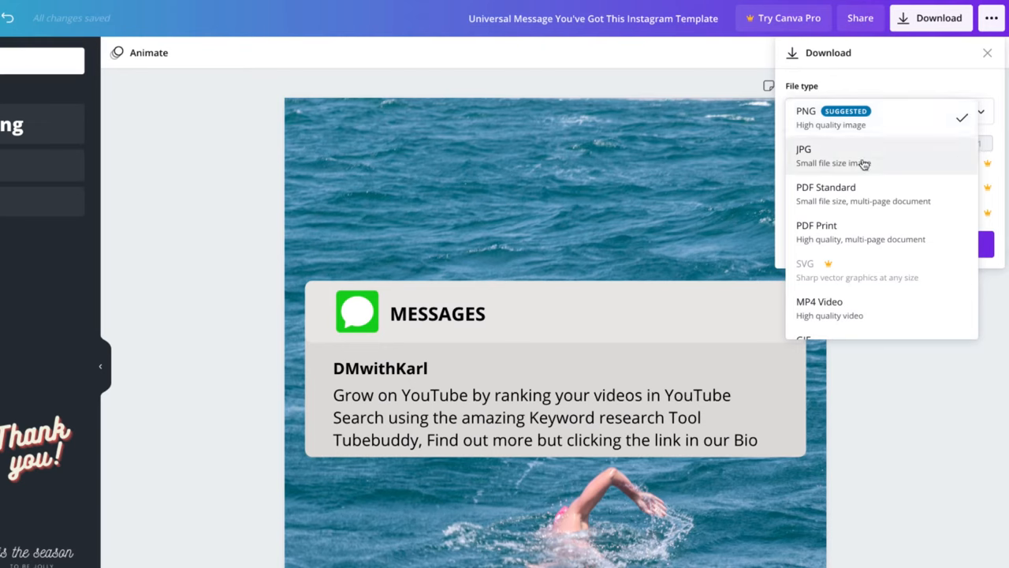
mouse_move(842, 195)
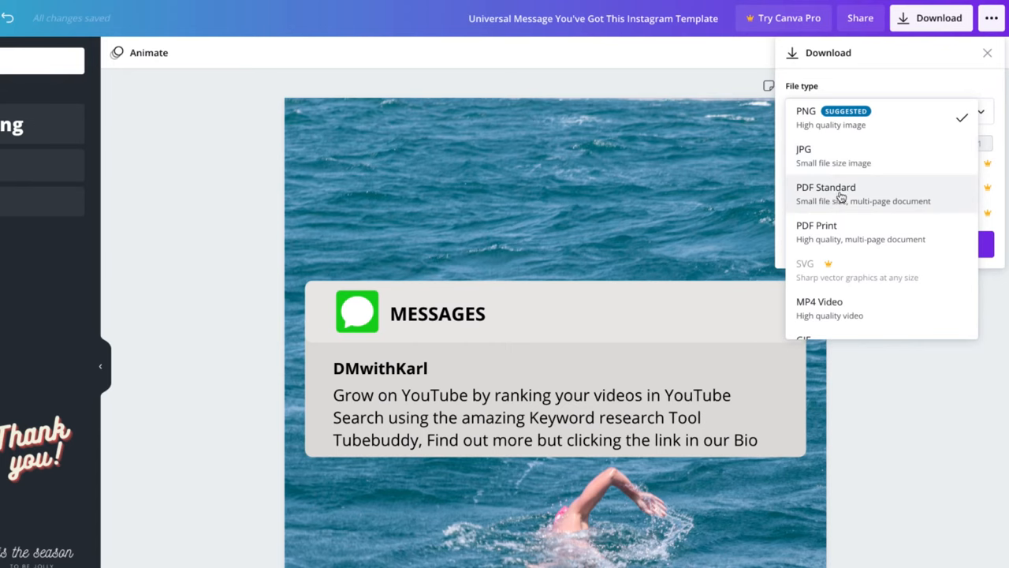
mouse_move(850, 232)
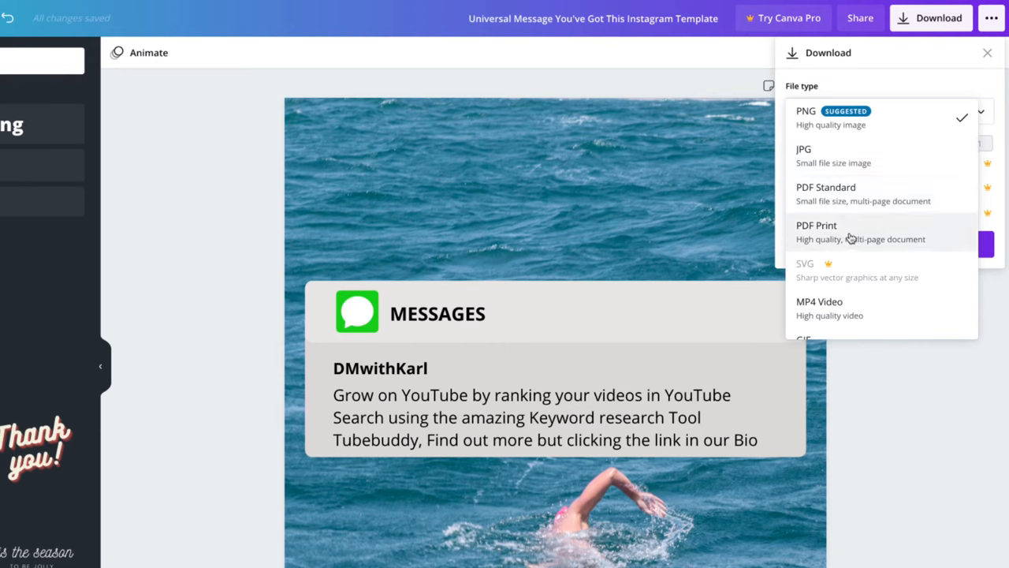
mouse_move(879, 275)
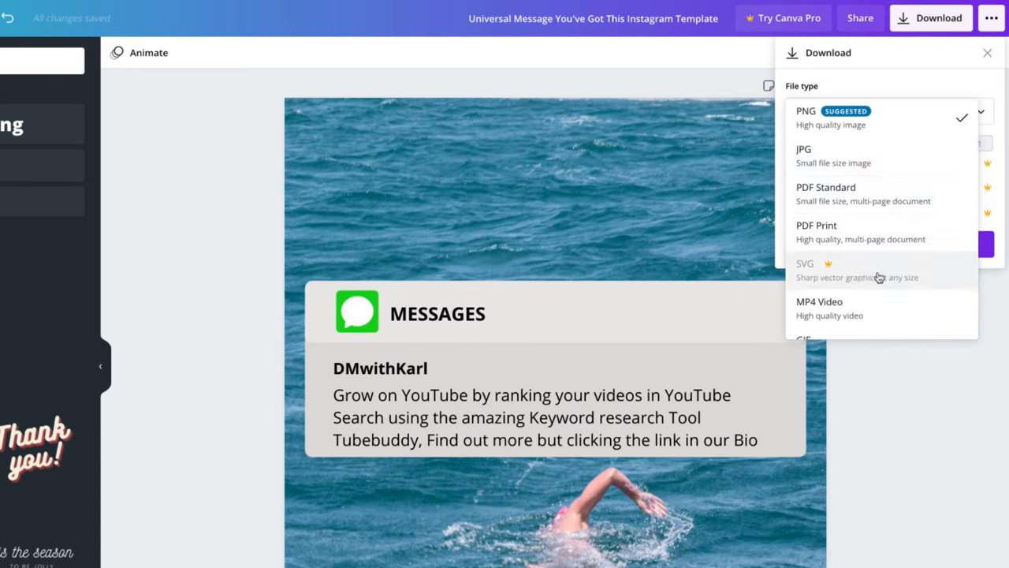
mouse_move(905, 275)
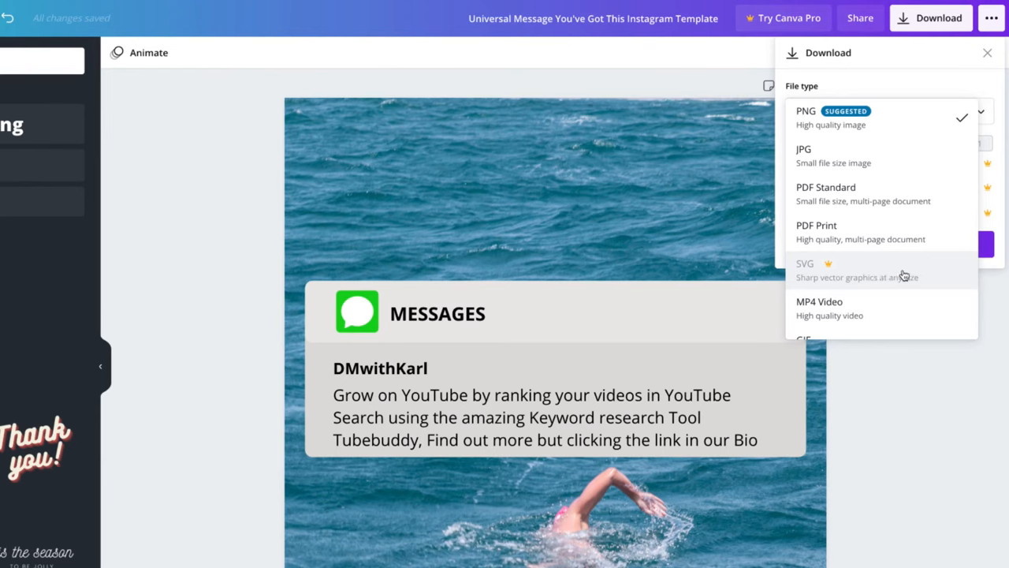
scroll("down", 3)
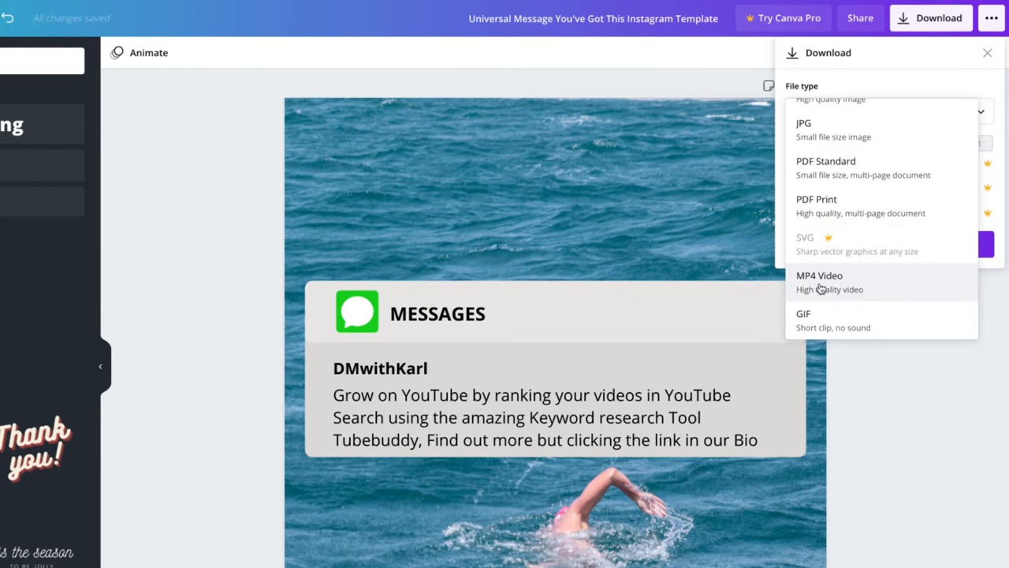
mouse_move(850, 327)
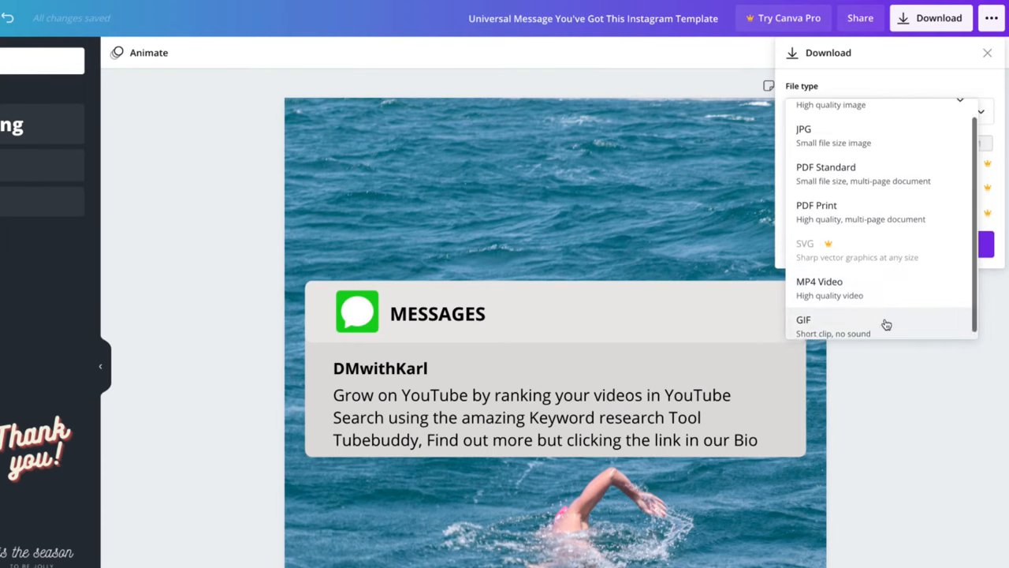
left_click(889, 110)
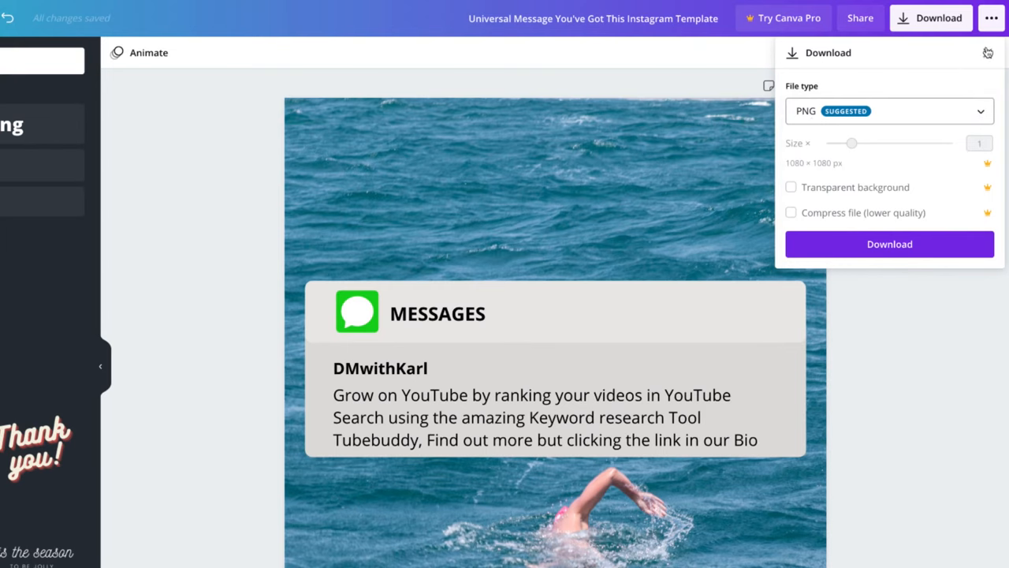
left_click(930, 18)
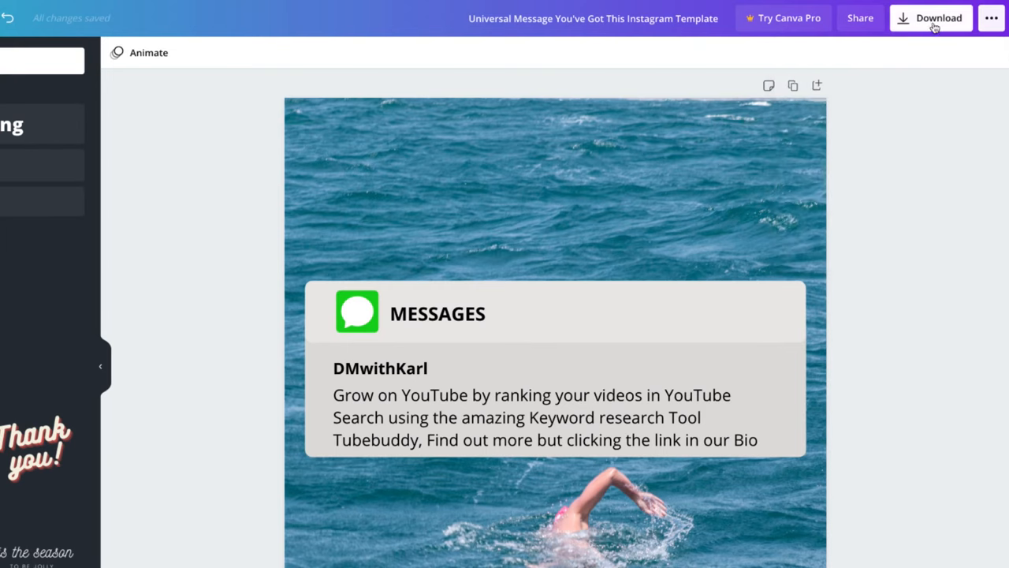
left_click(930, 17)
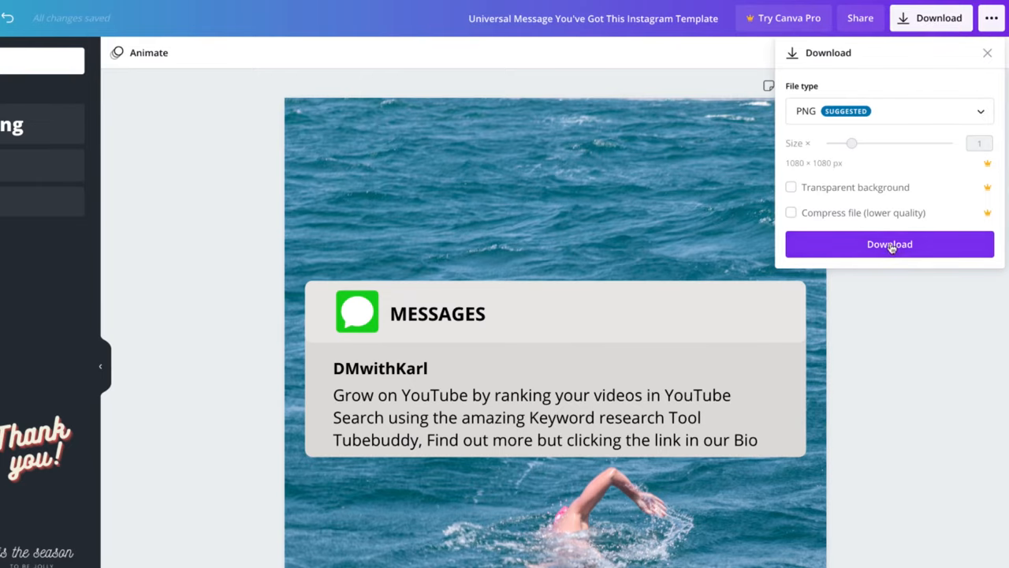
left_click(889, 244)
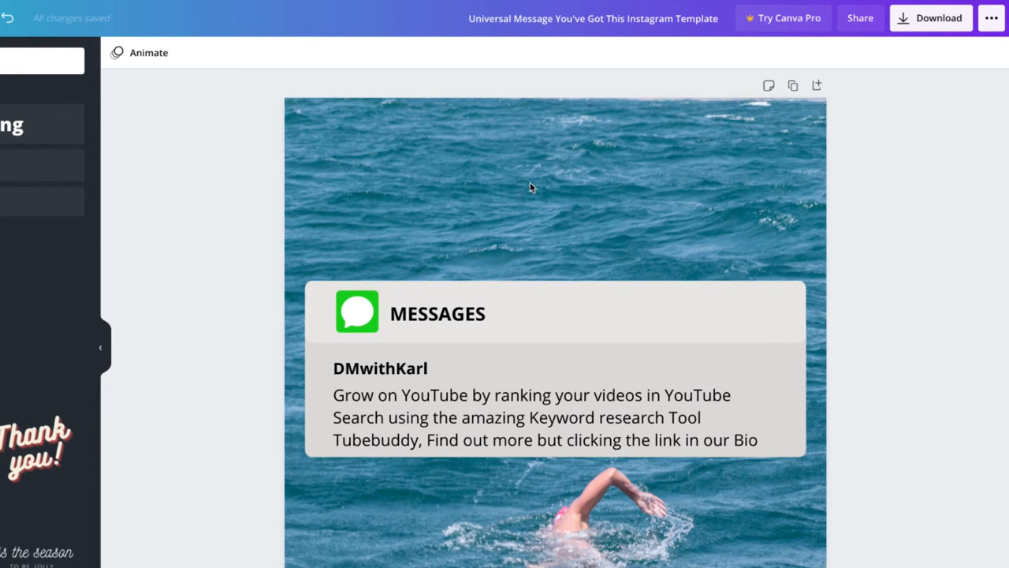